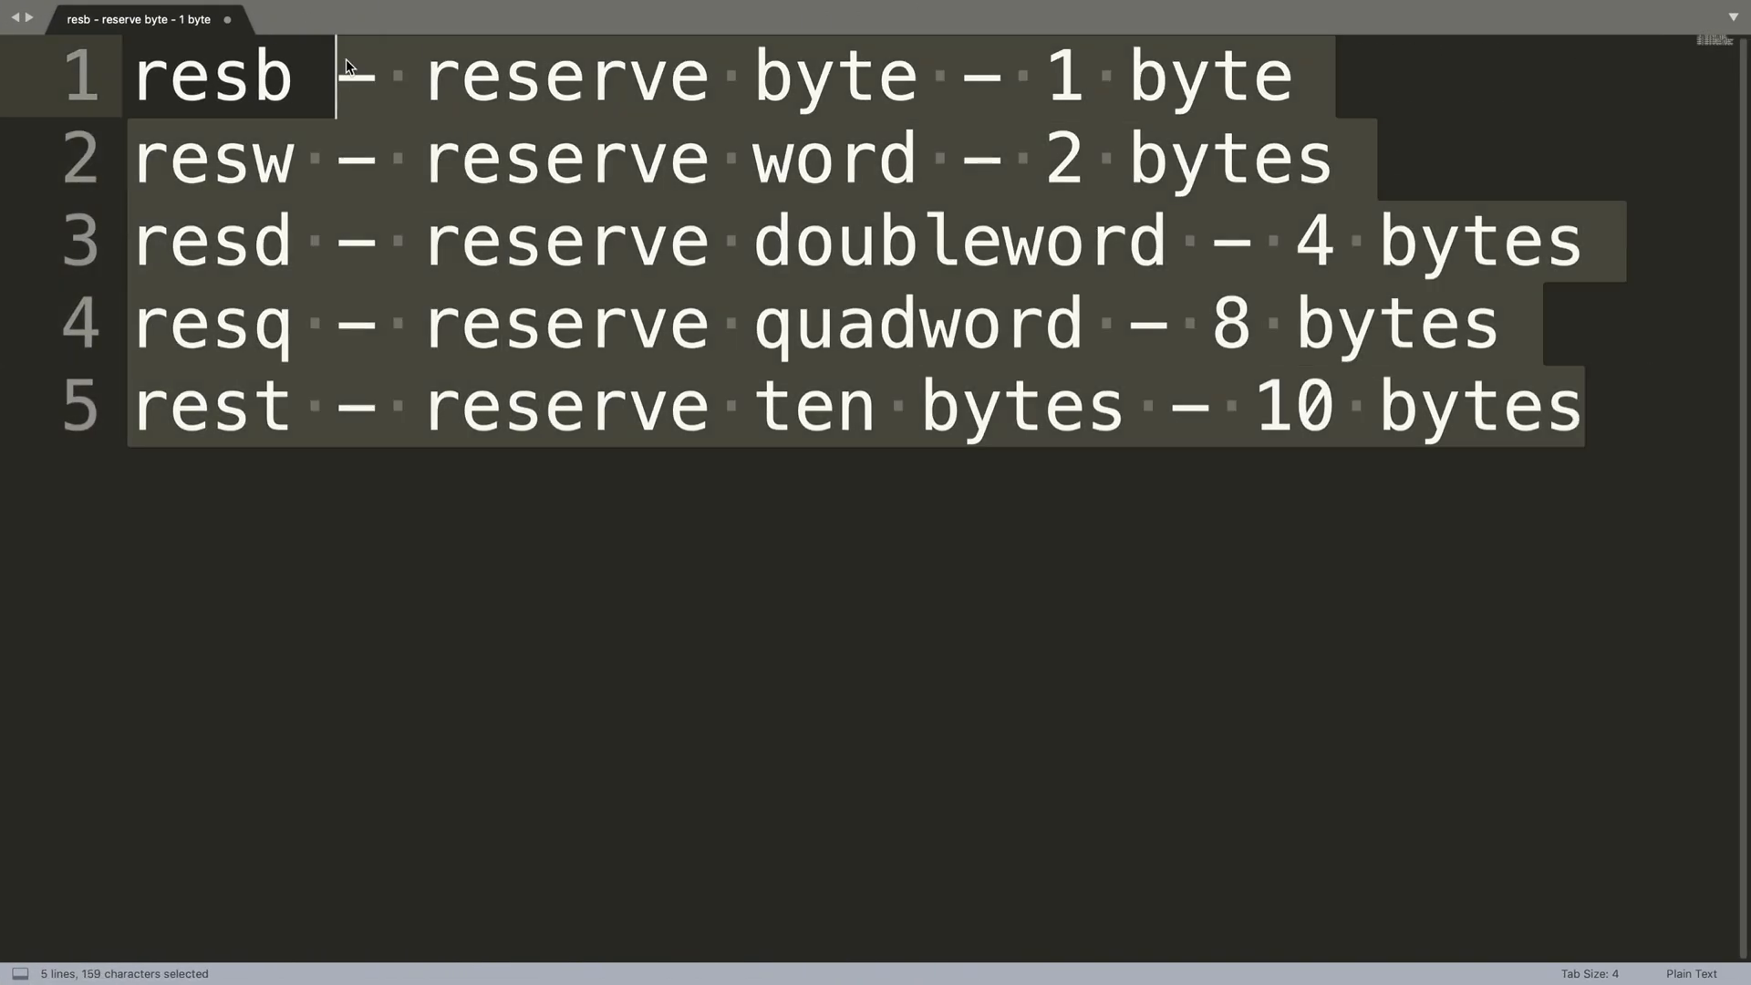
Add 'section .bss' after the data section, declaring 'var1: resb 4' beneath it
left_click(244, 87)
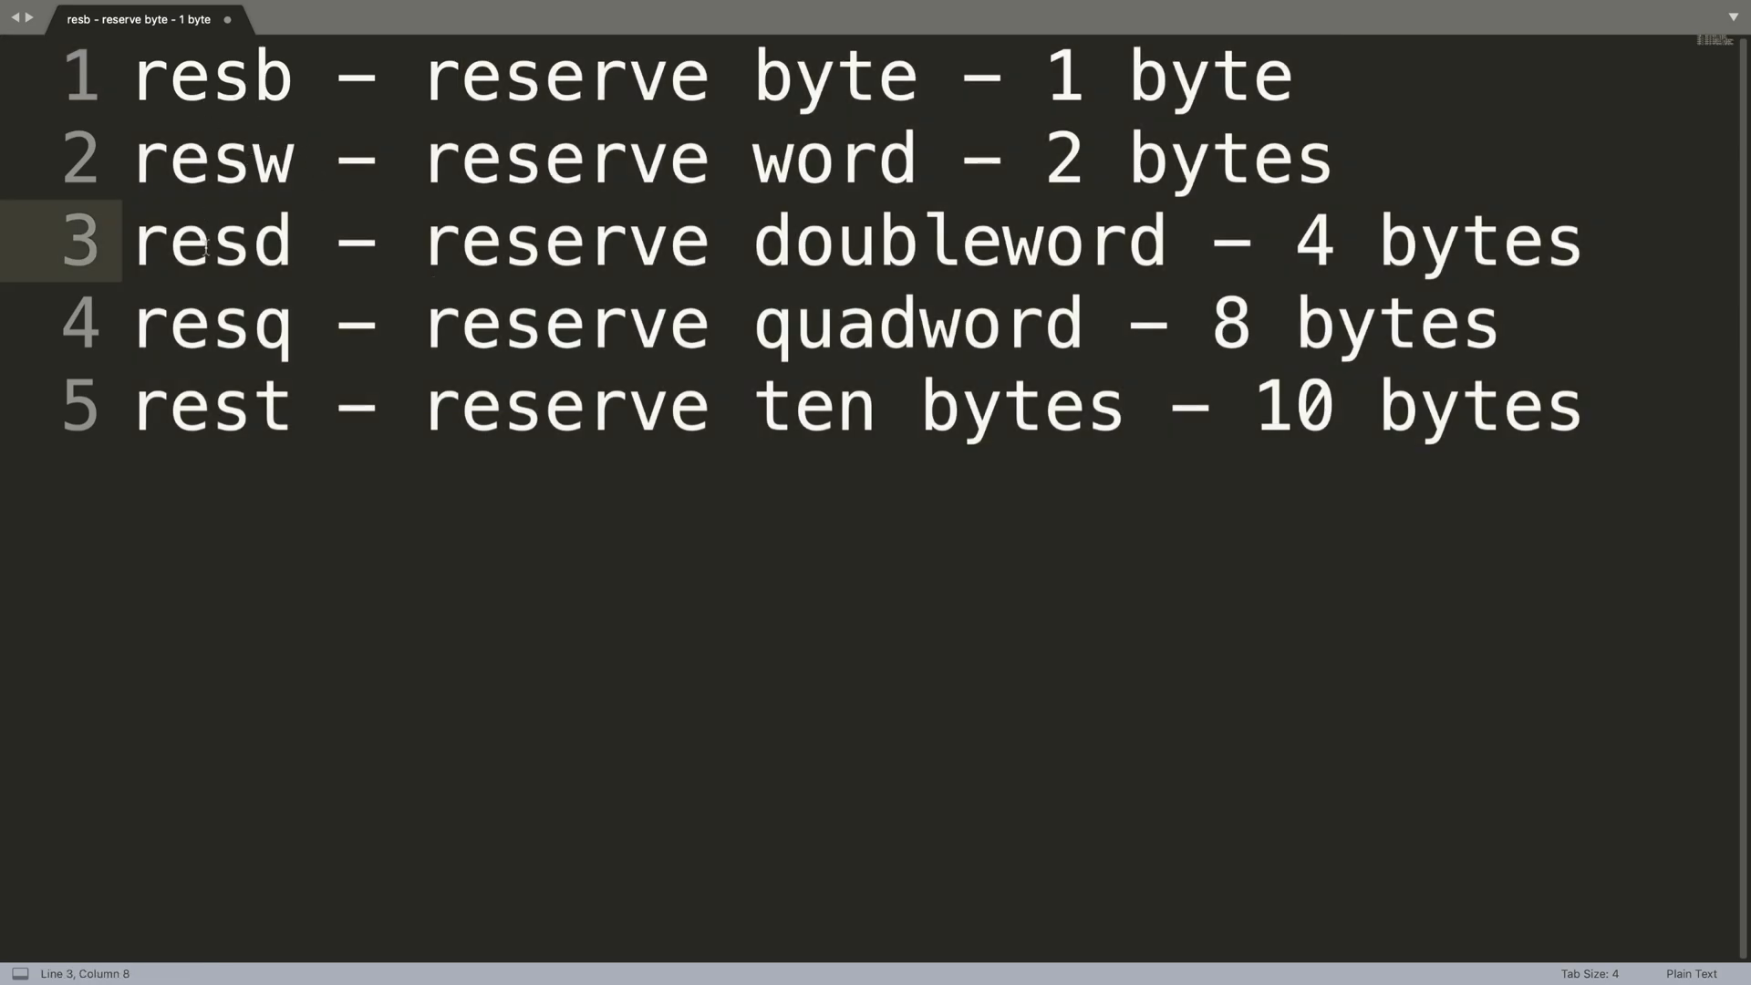
mouse_move(702, 41)
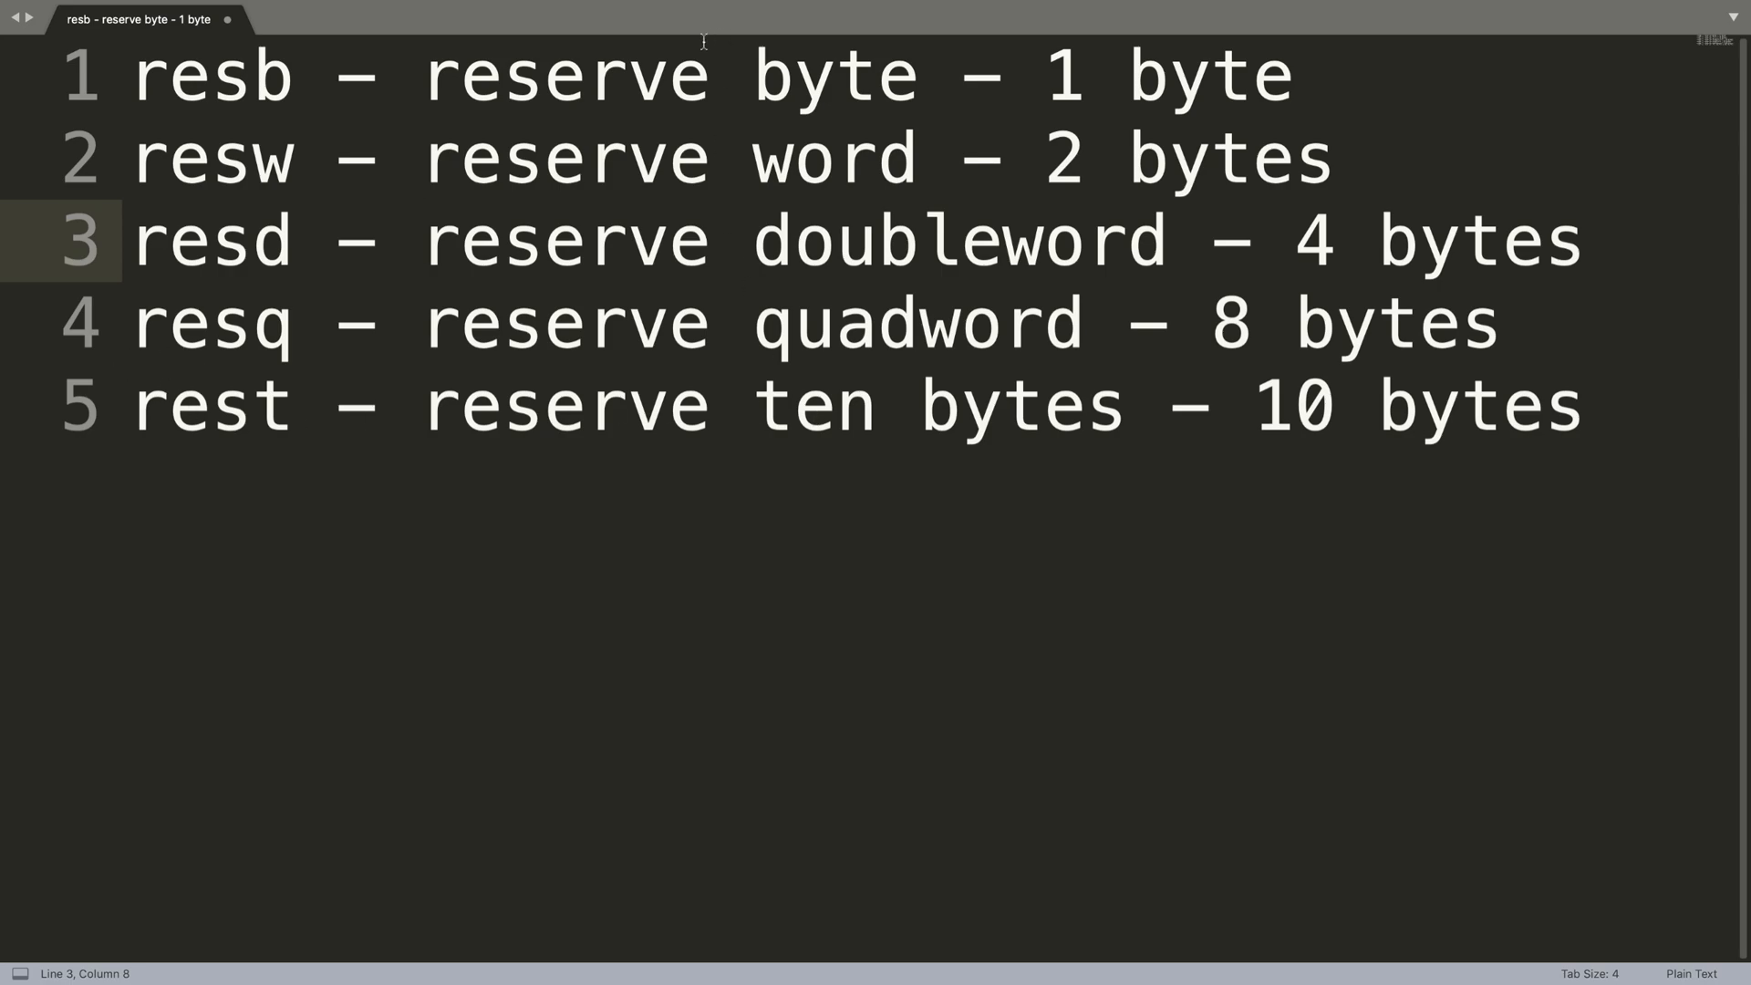
double_click(564, 78)
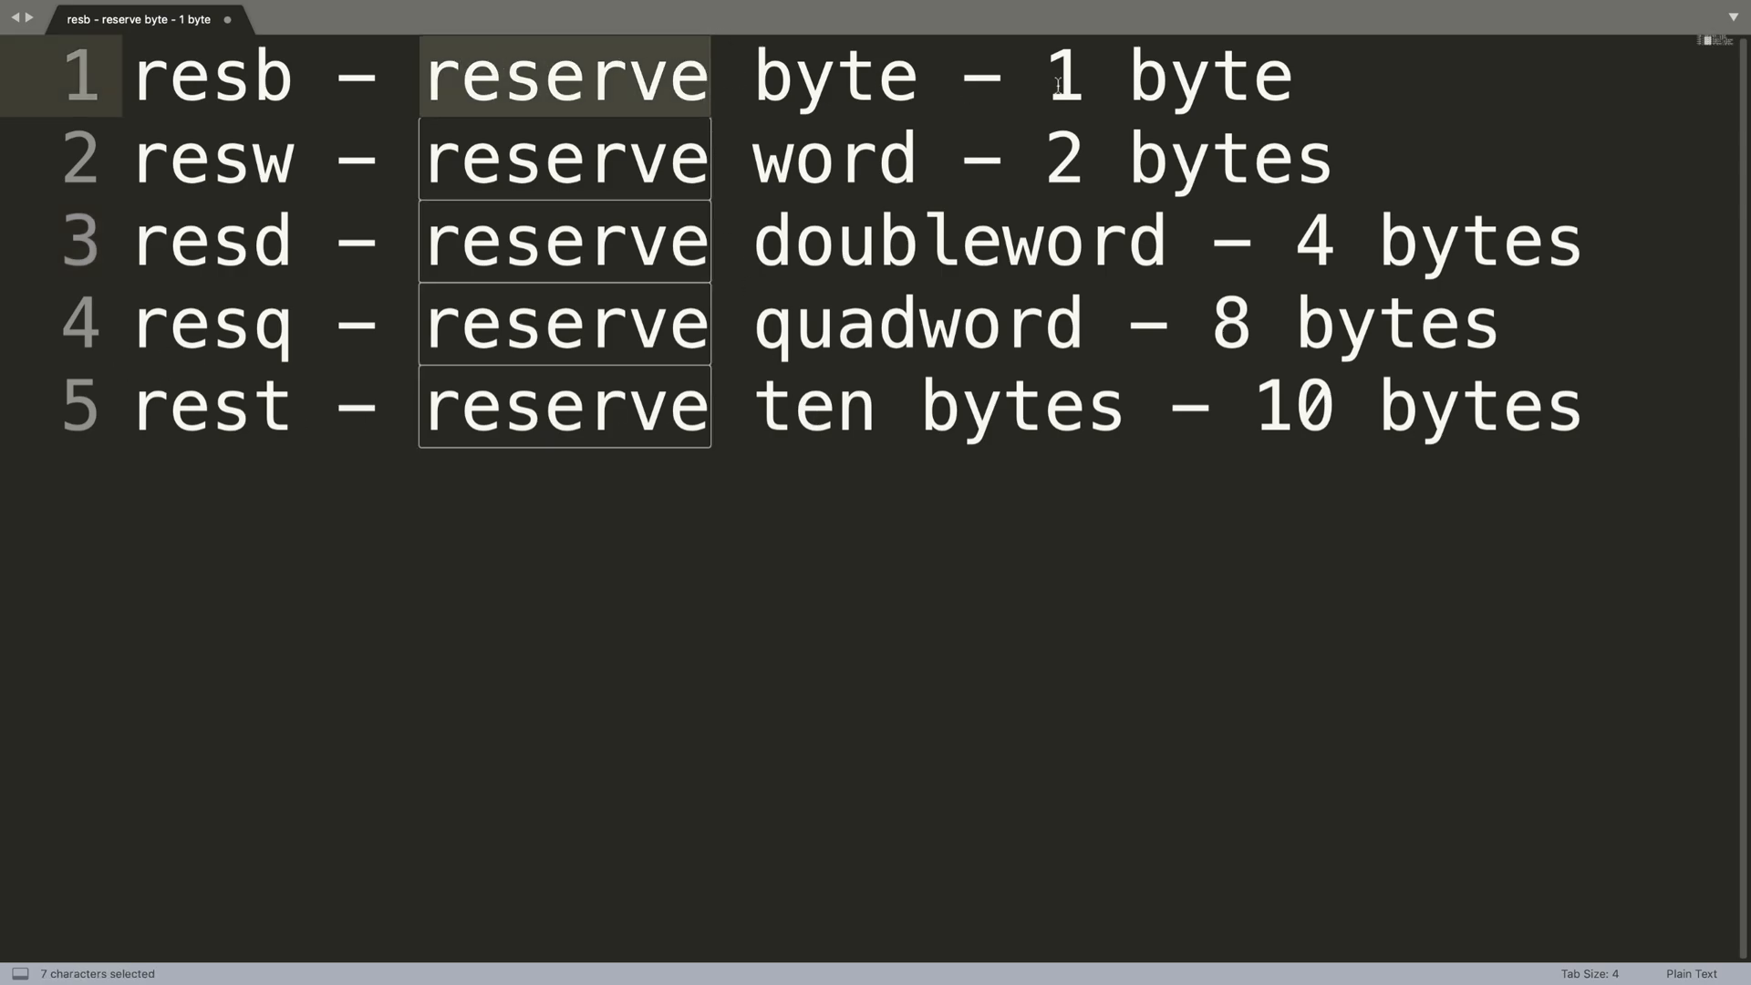
left_click(713, 242)
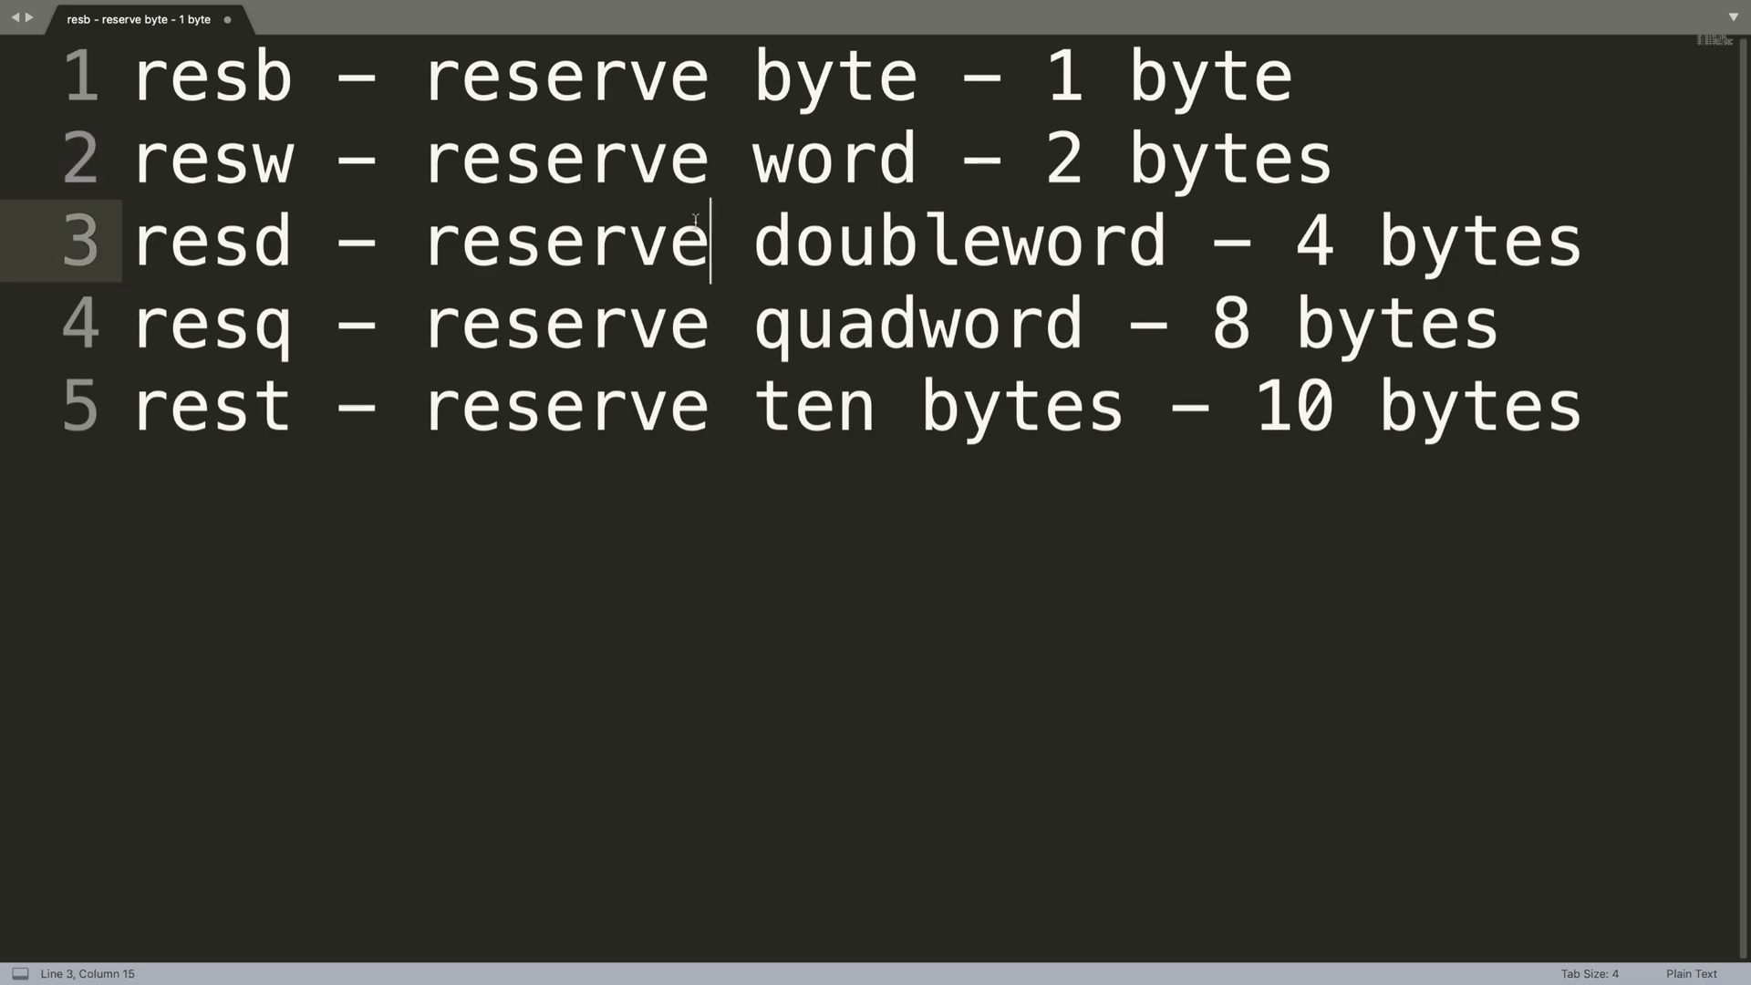
left_click(791, 406)
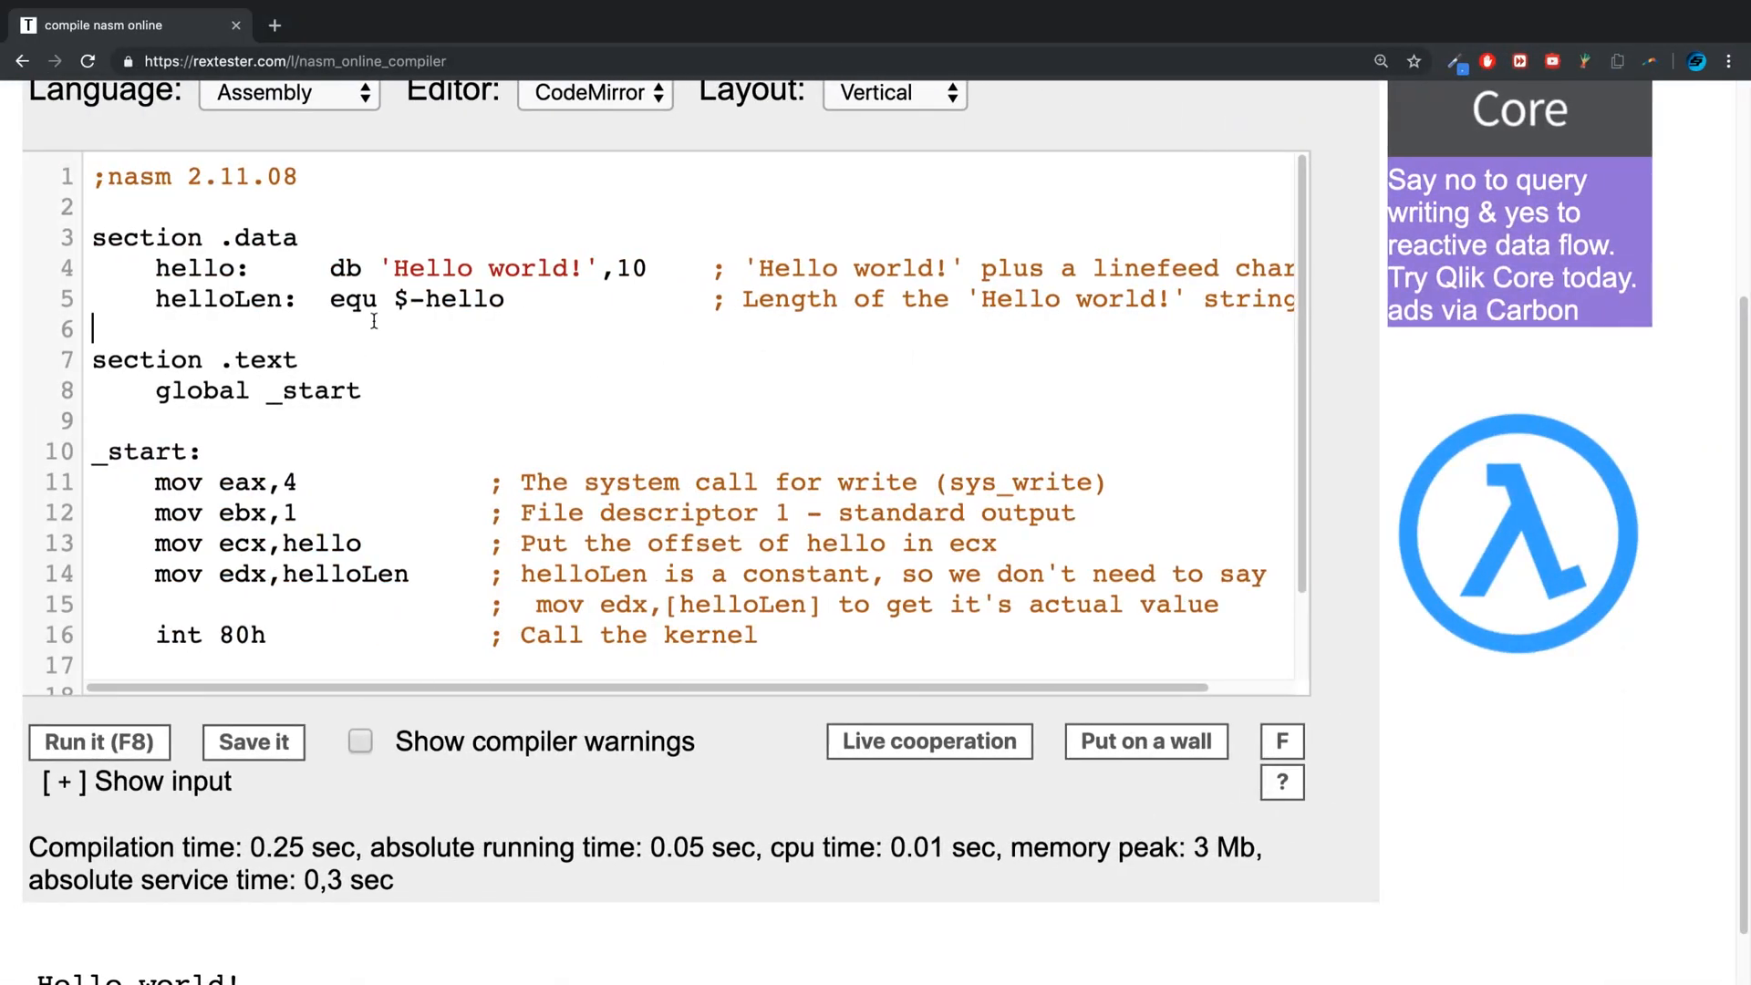
type("section .bss")
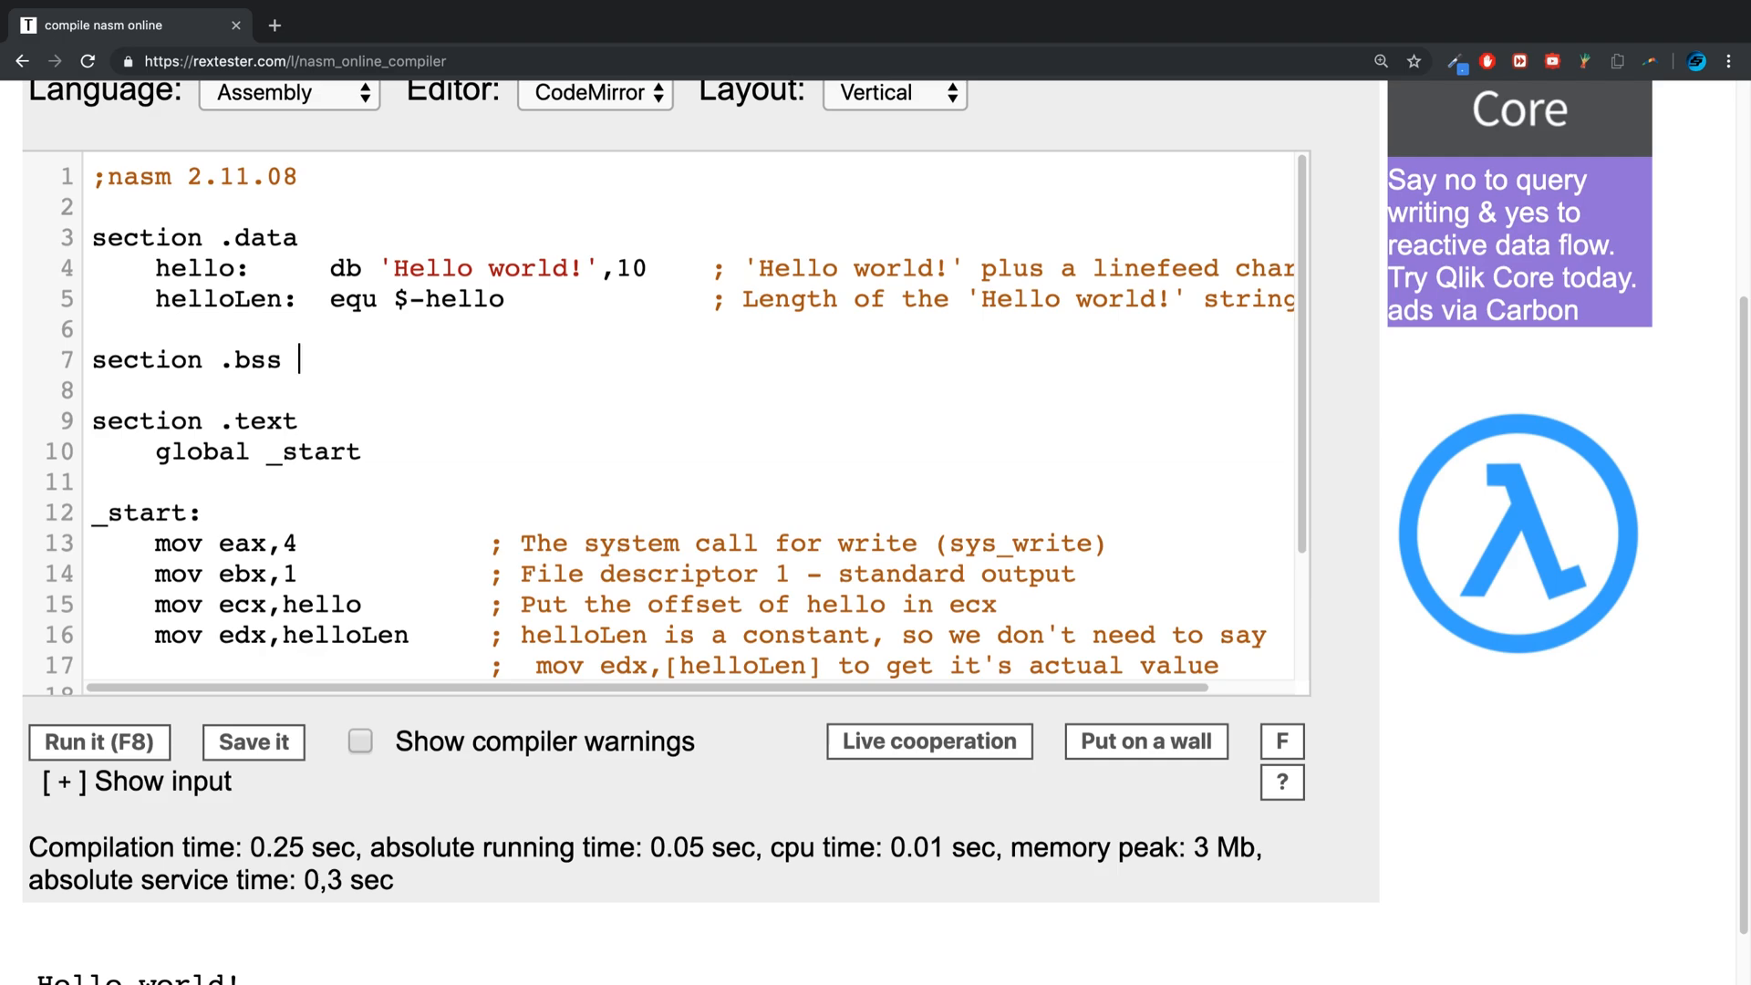
type("var1")
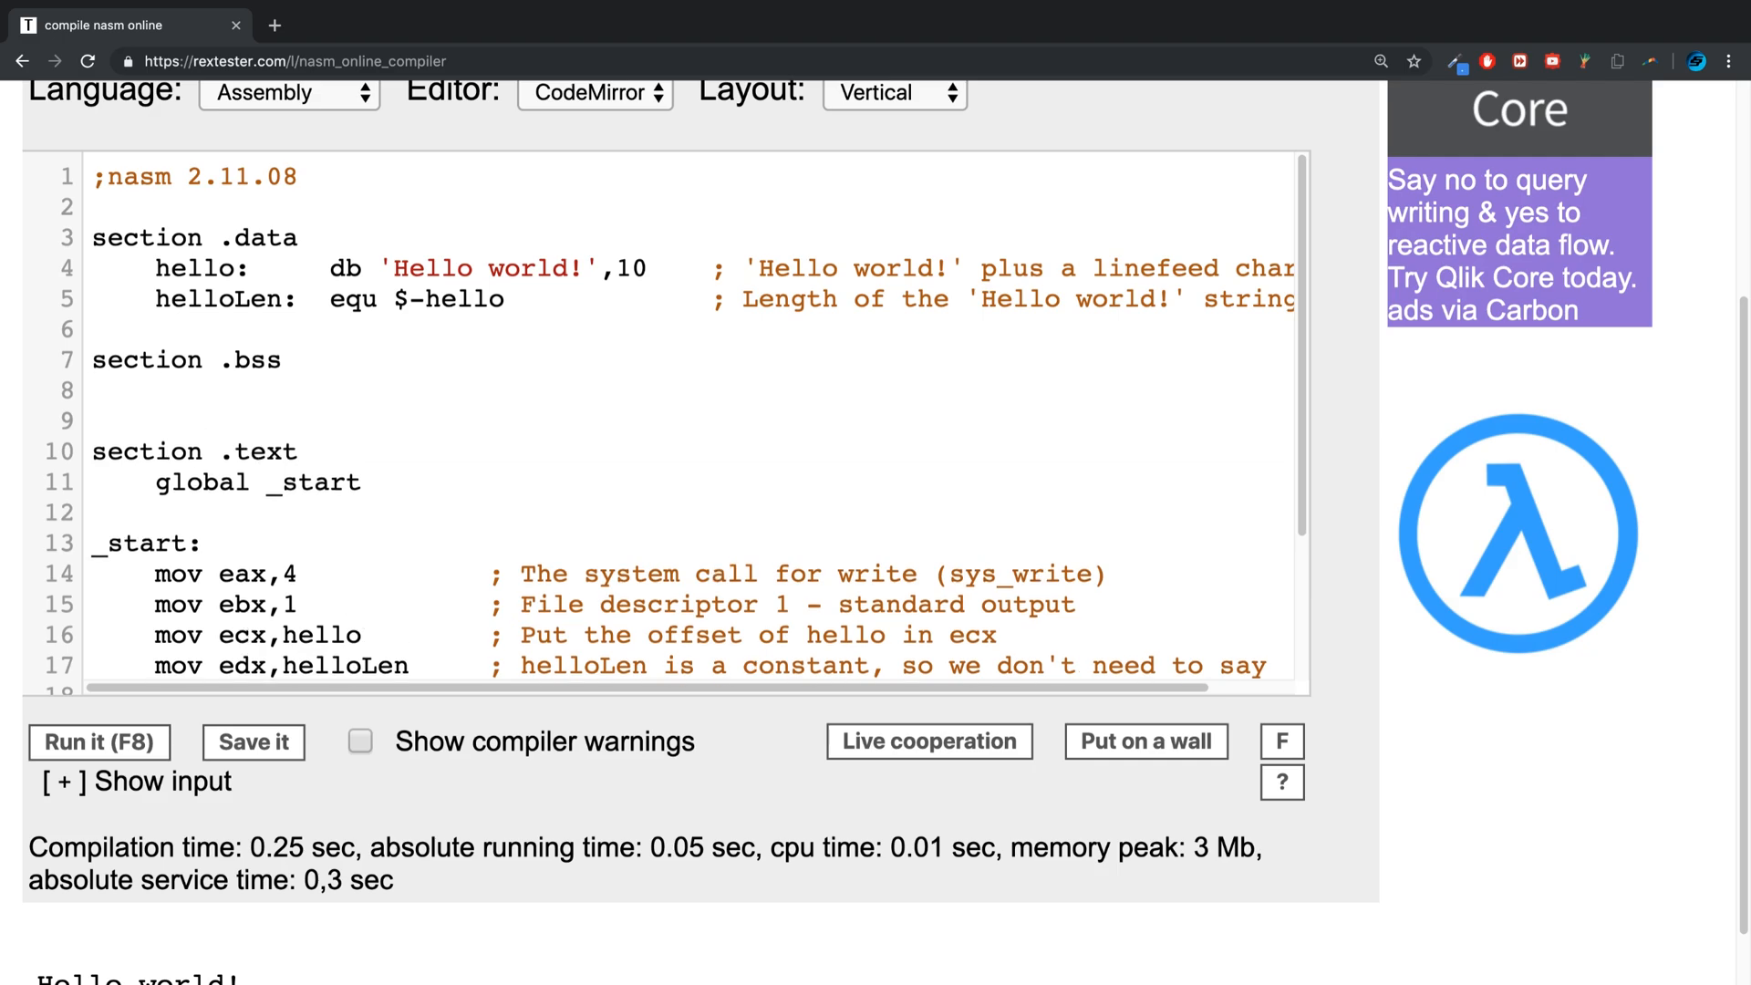
type("var1\"")
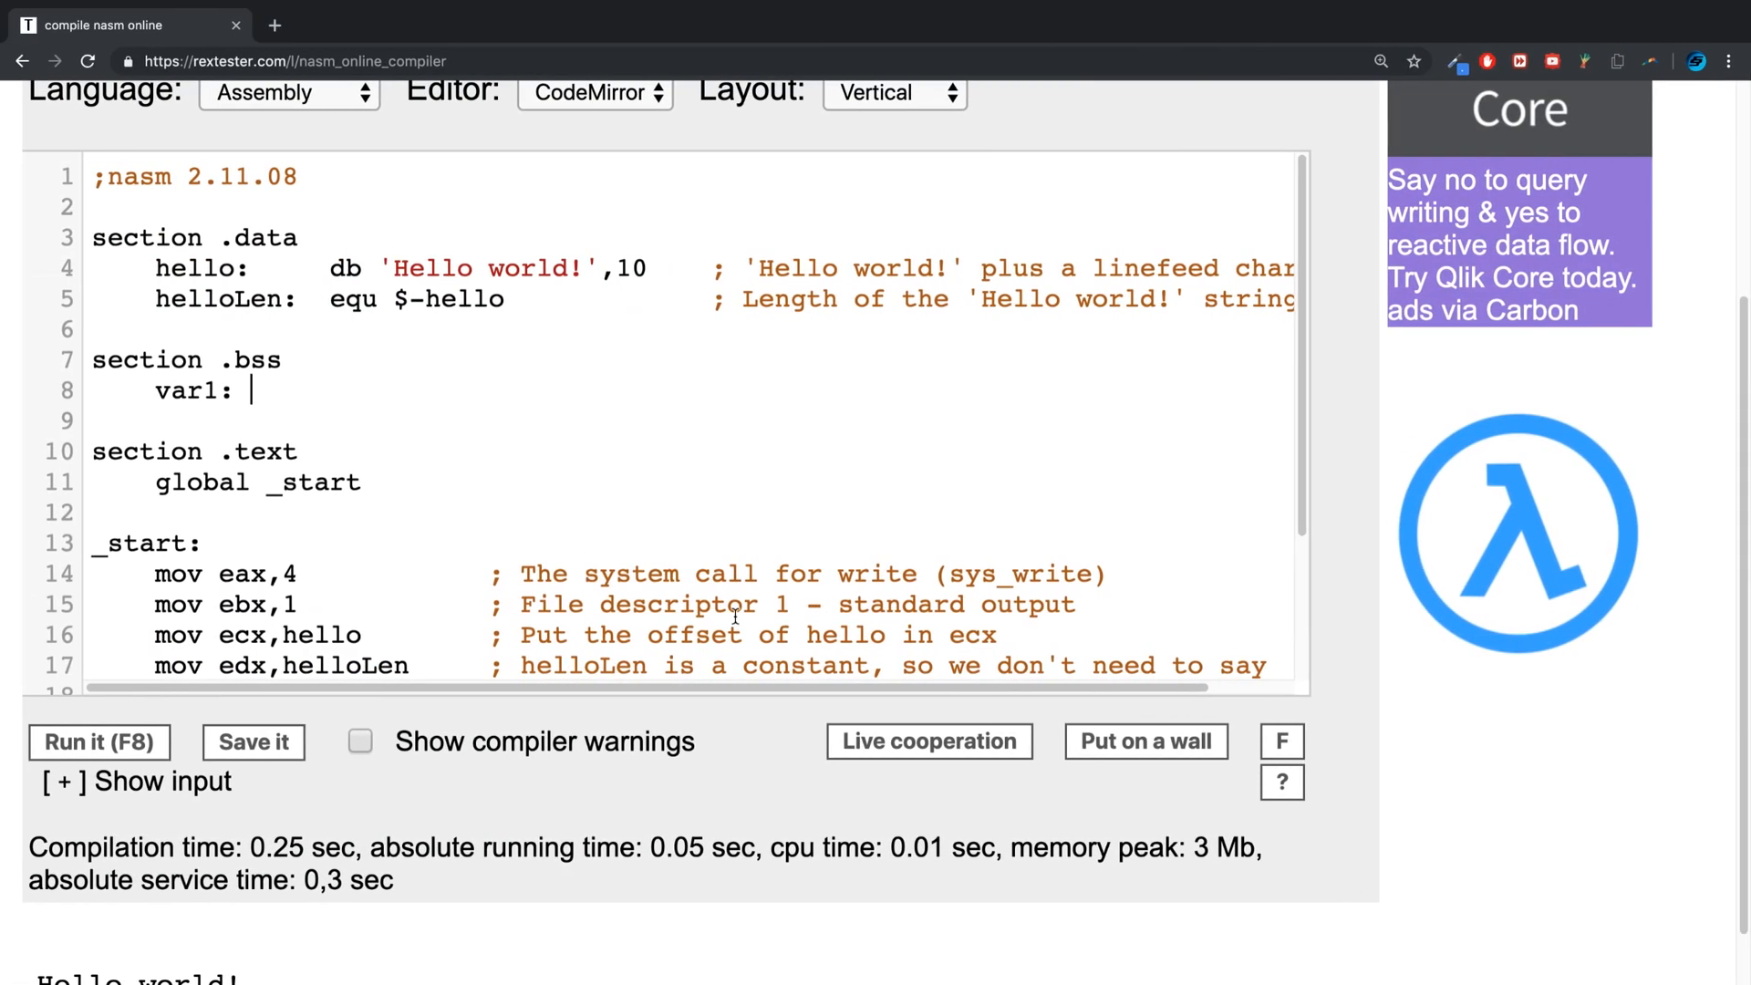
type("resb 4")
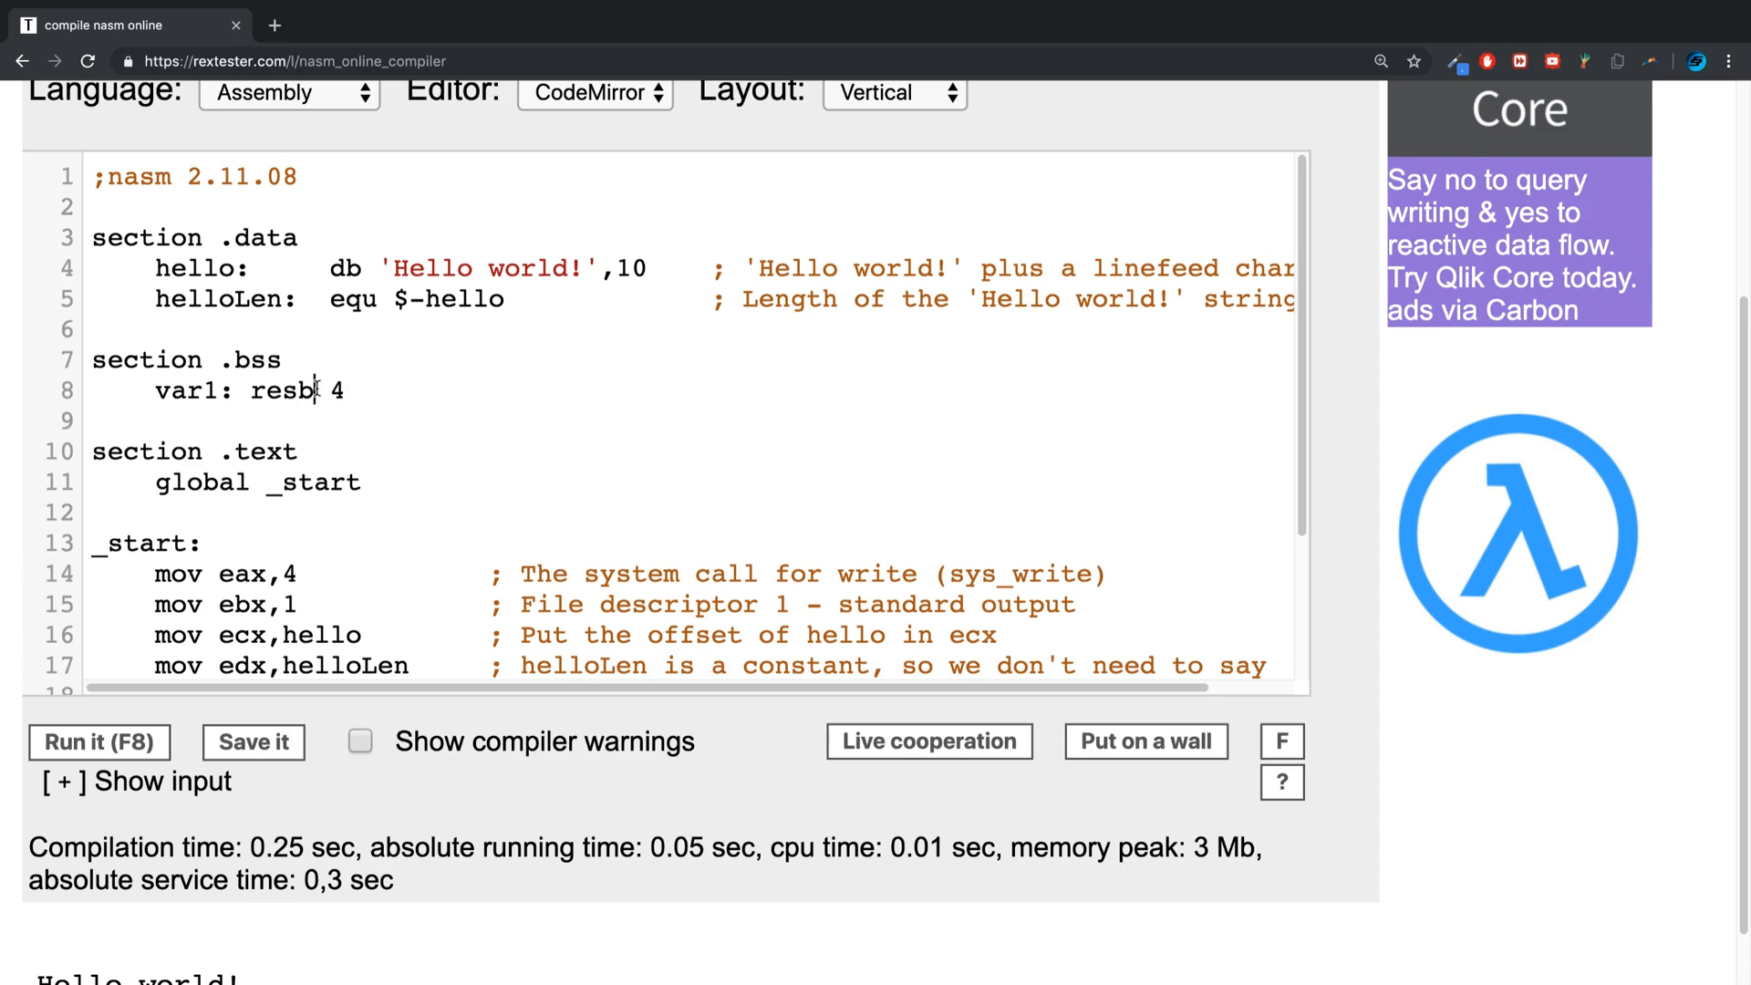
double_click(281, 390)
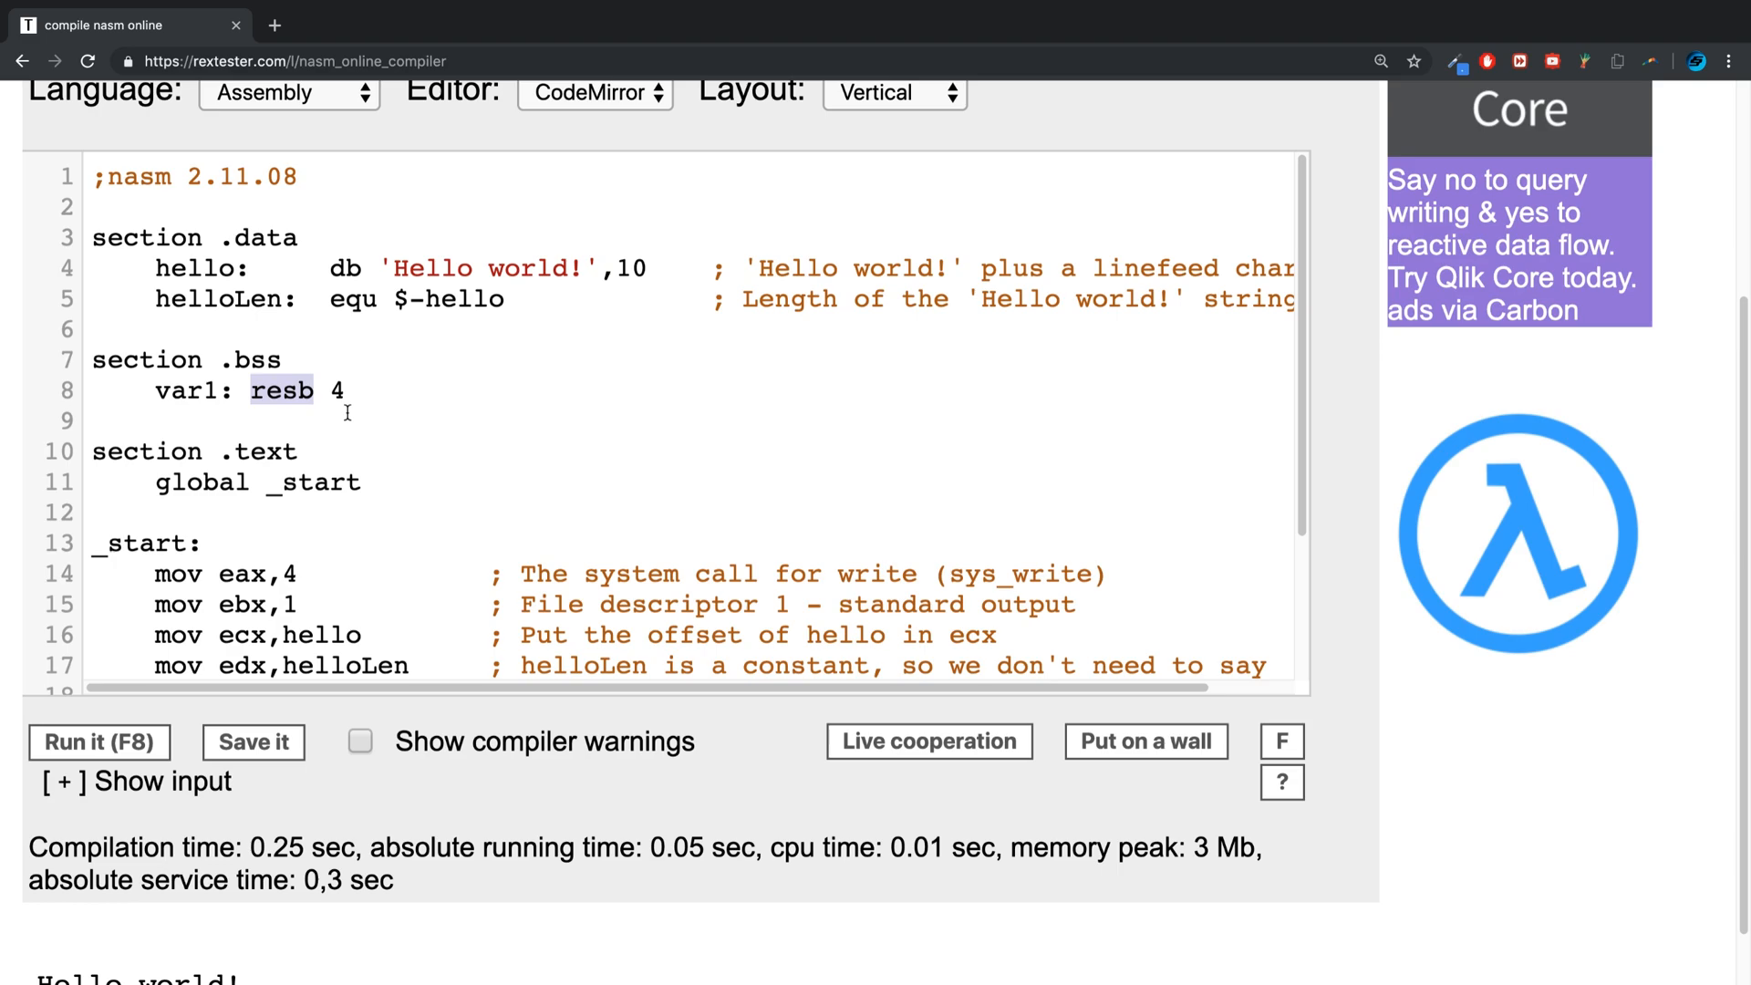
Change 'mov ecx,hello' to load var1, and add an empty line below _start
scroll("down", 3)
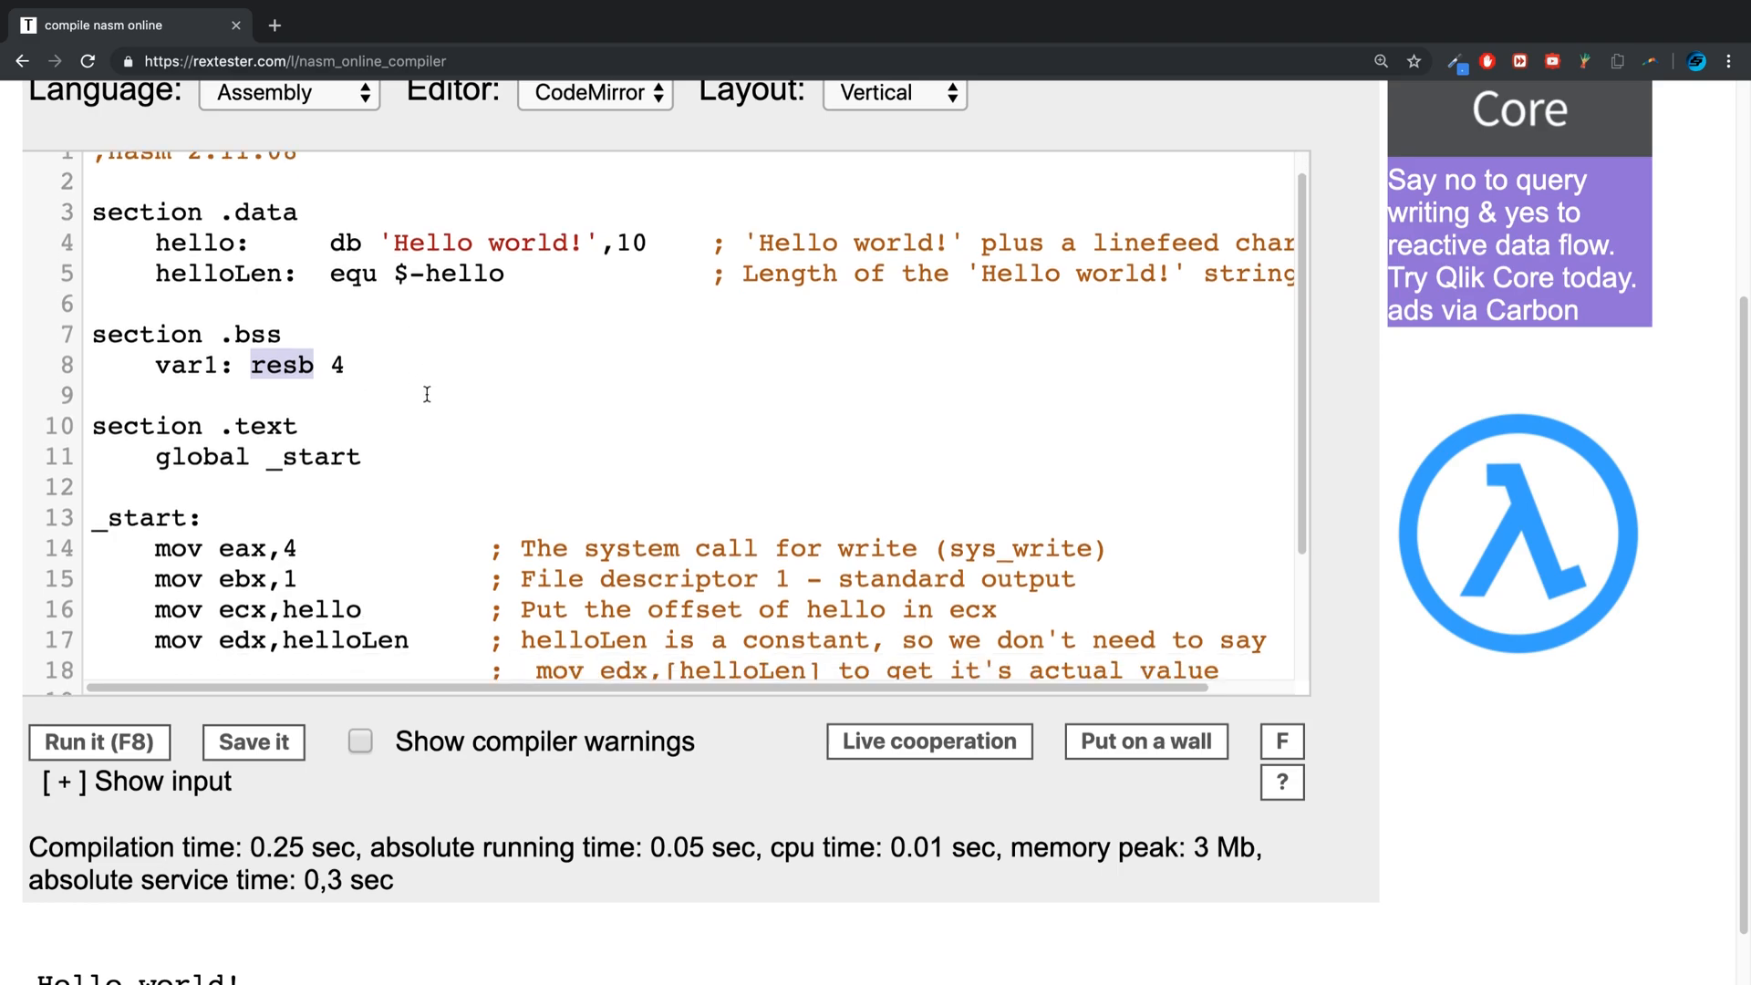
scroll("down", 3)
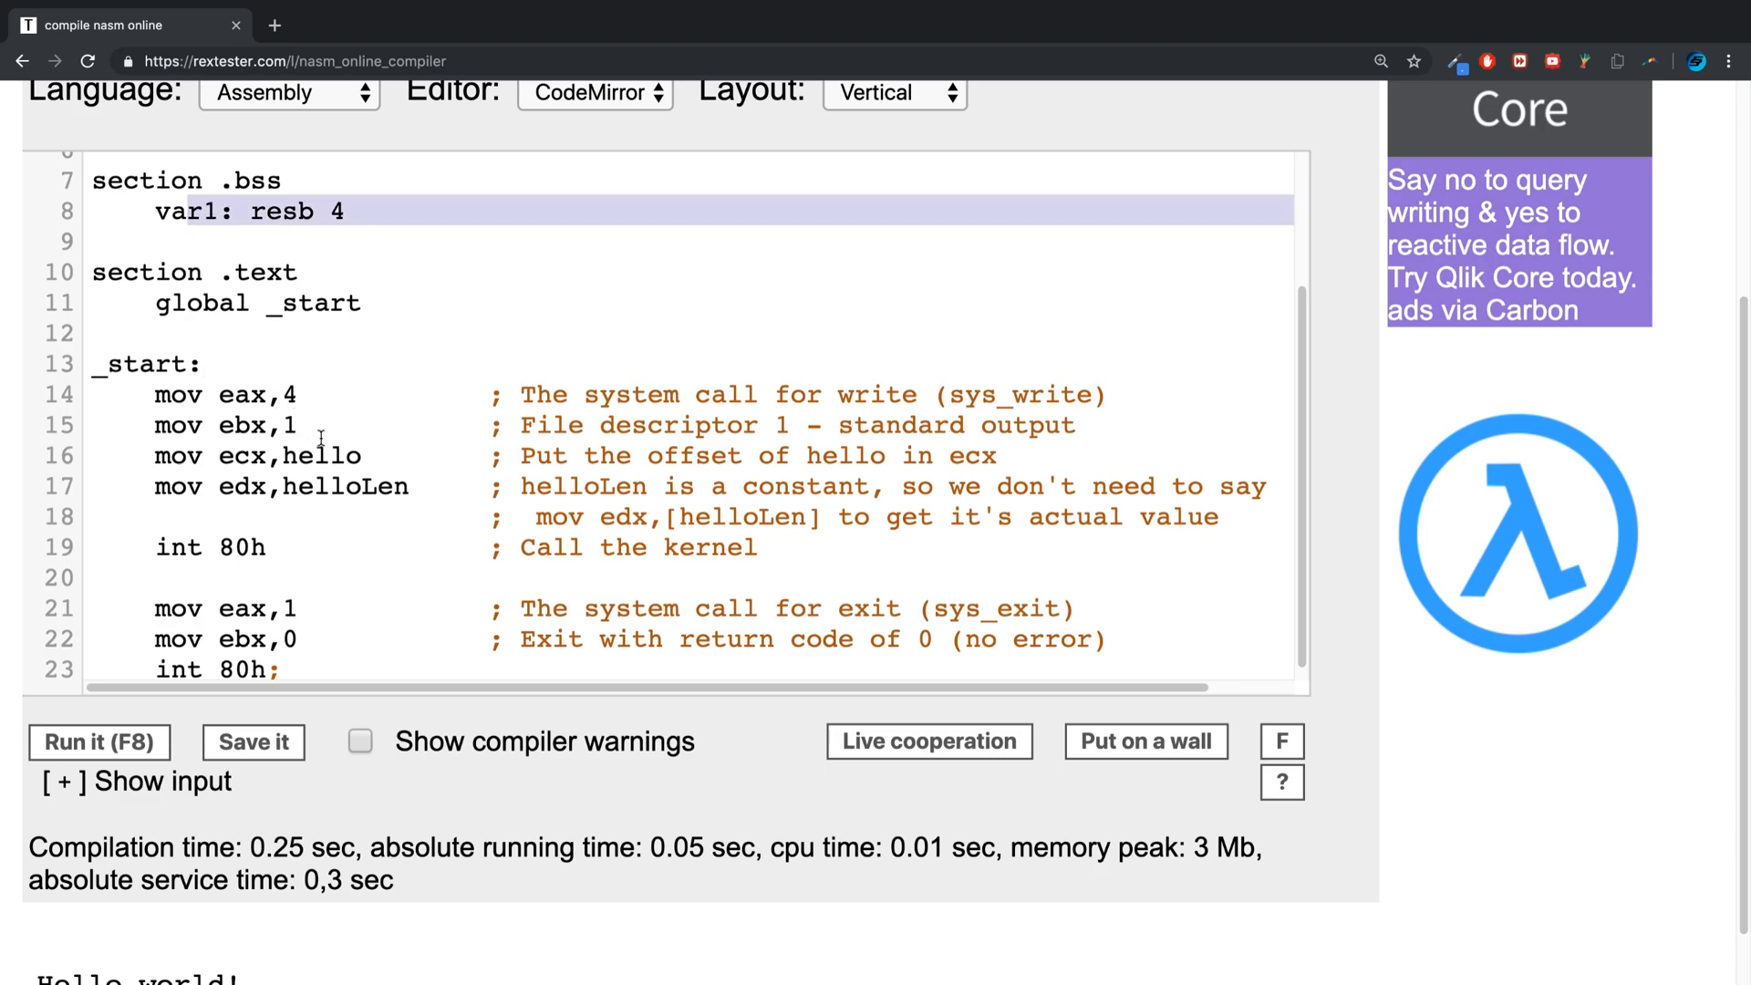
type("var1")
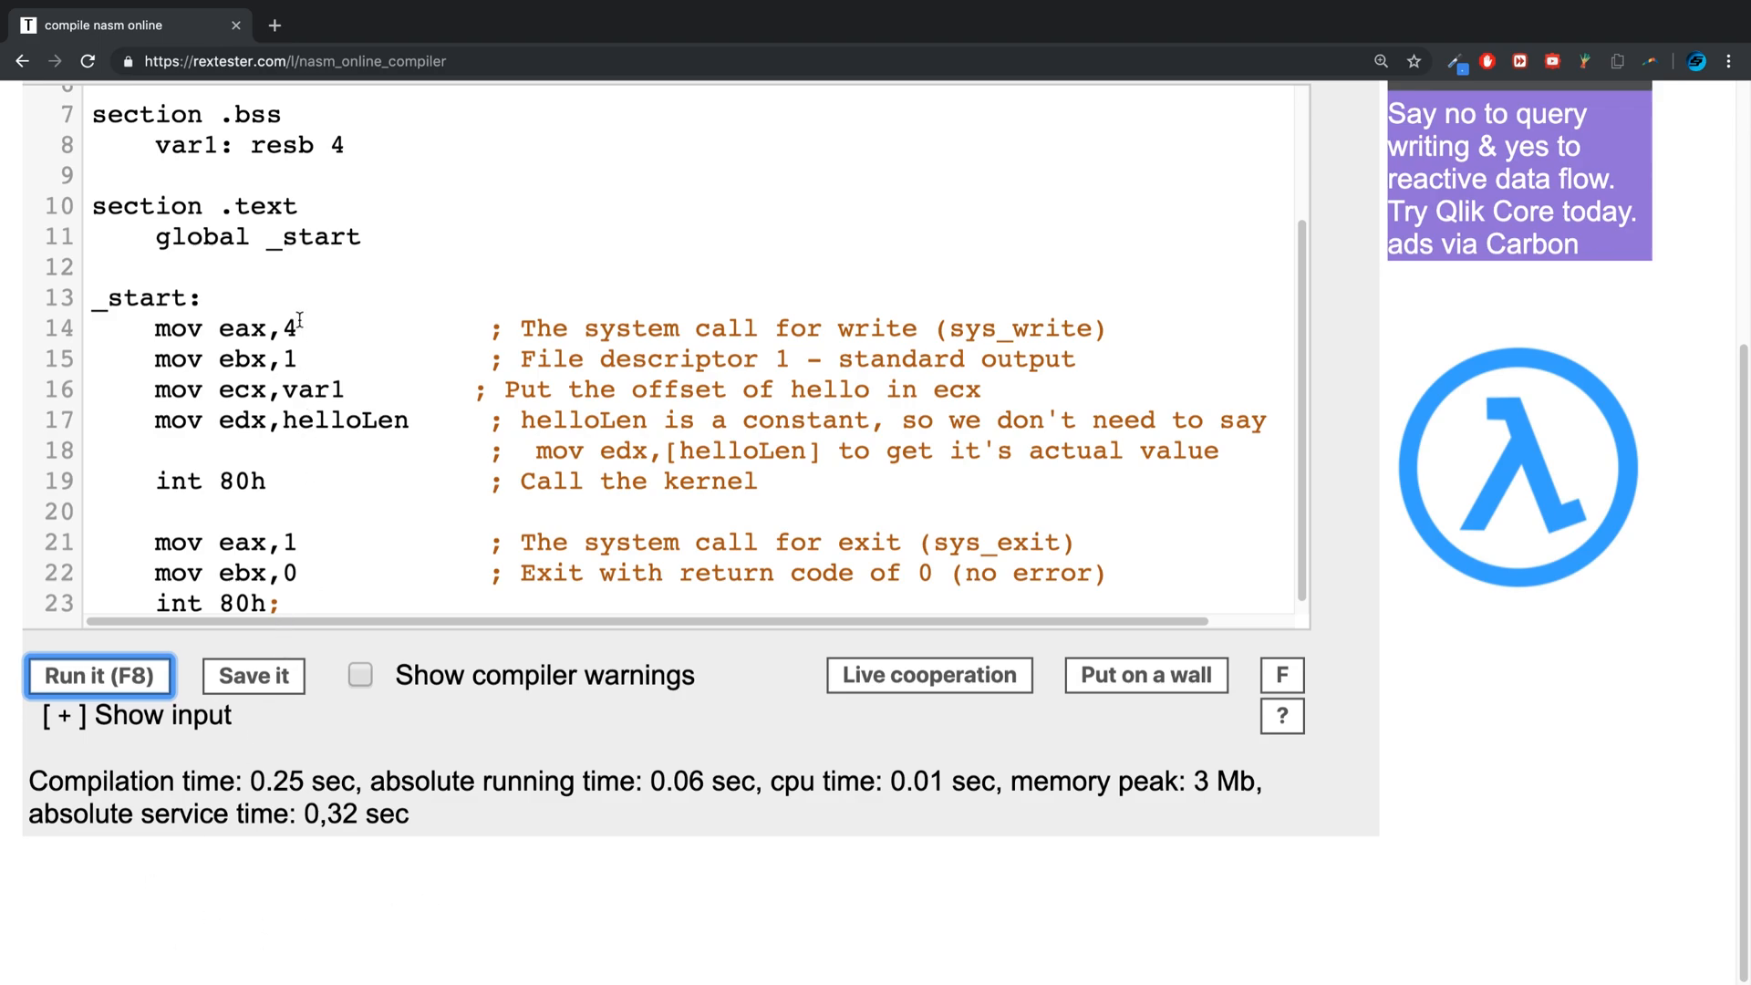
key("Enter")
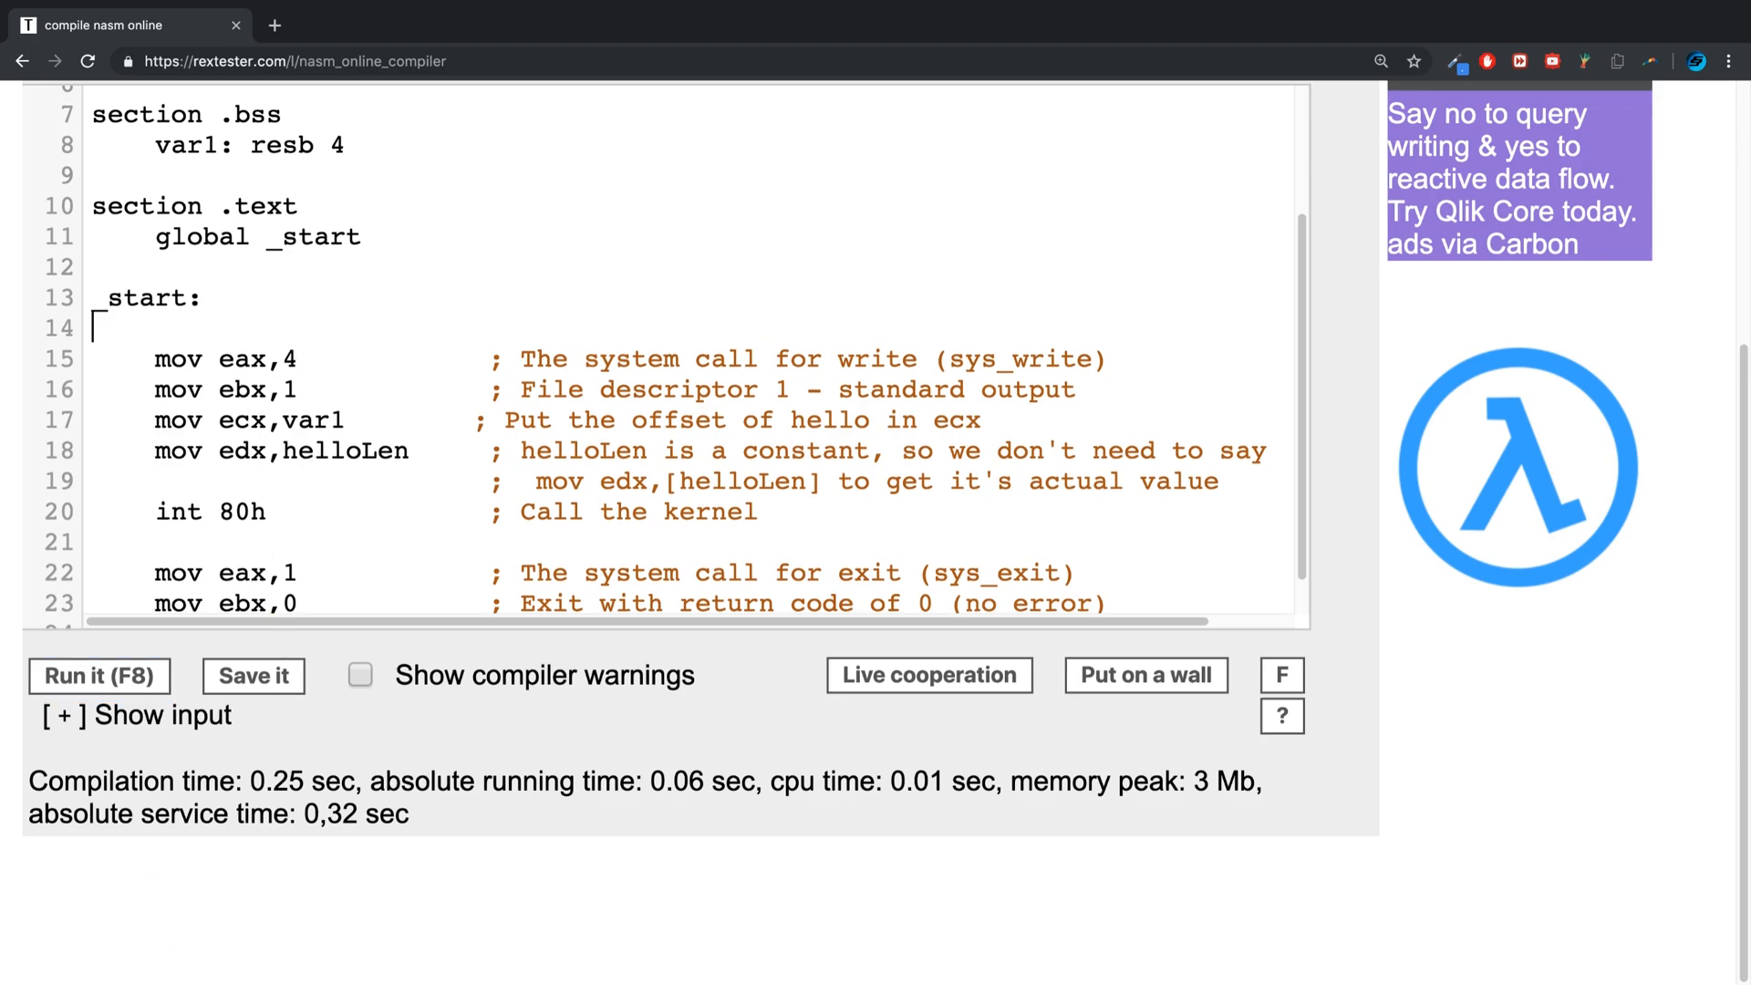
Add 'mov ebp, "hi"' under _start and start a new line
type("mov")
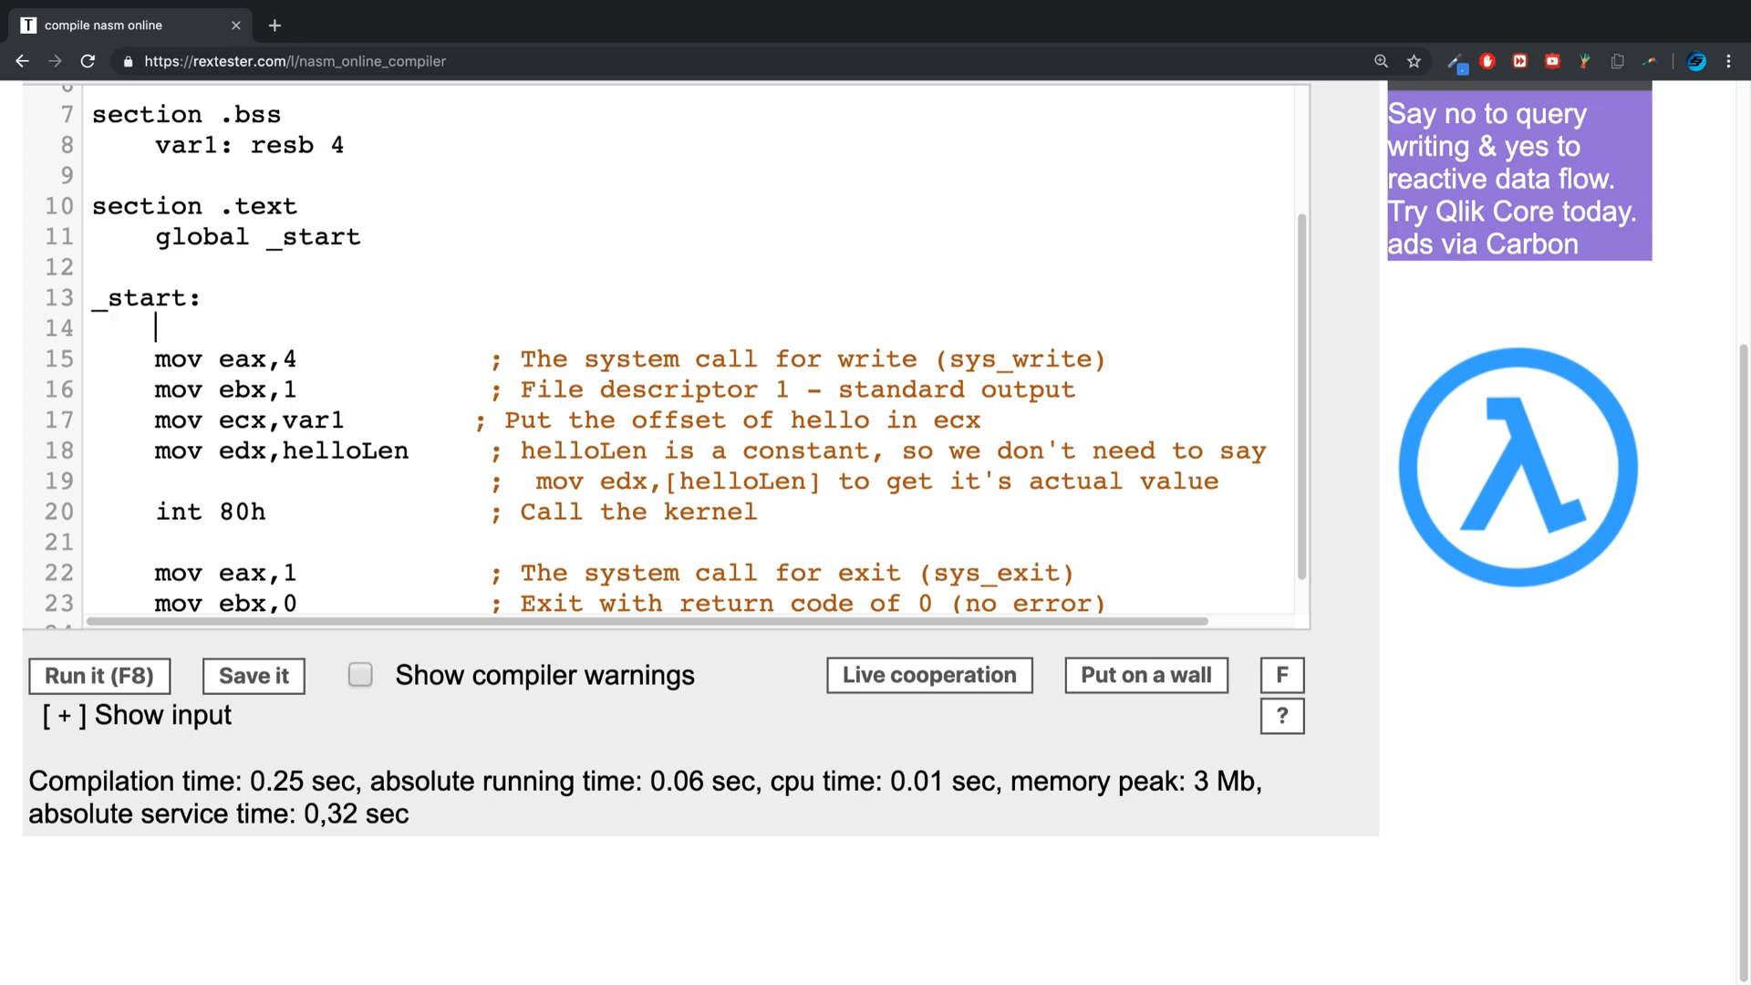
type("mov e")
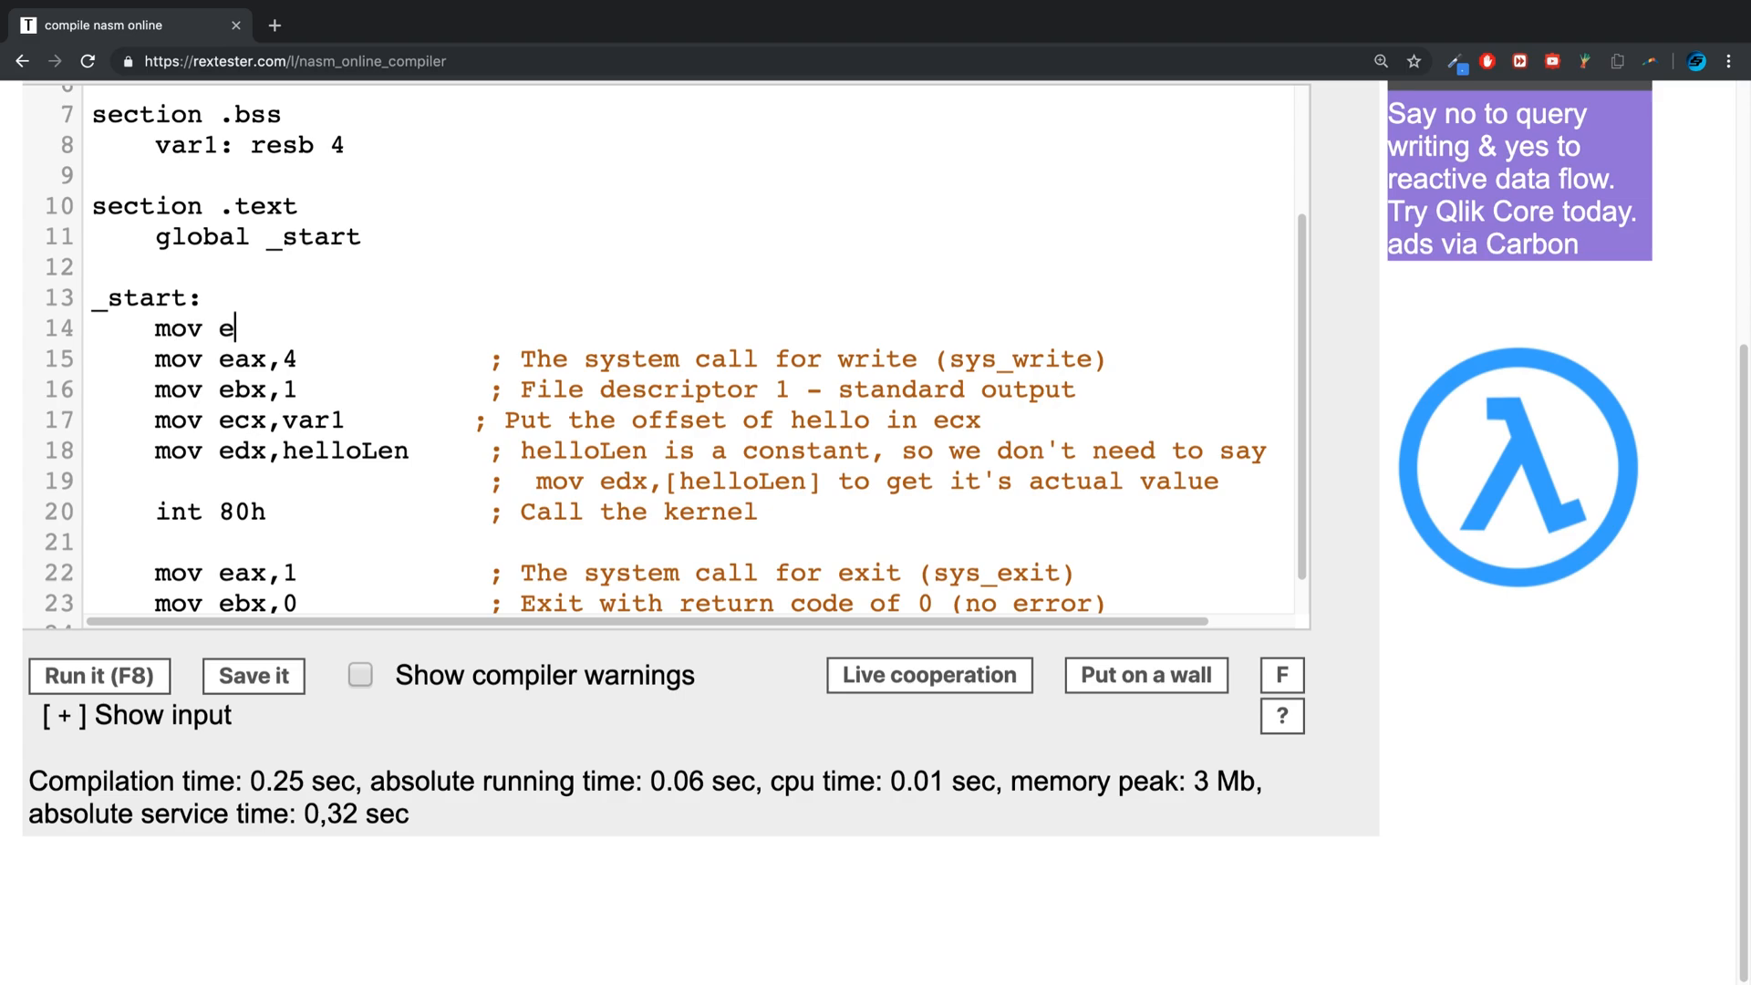
type("bp,")
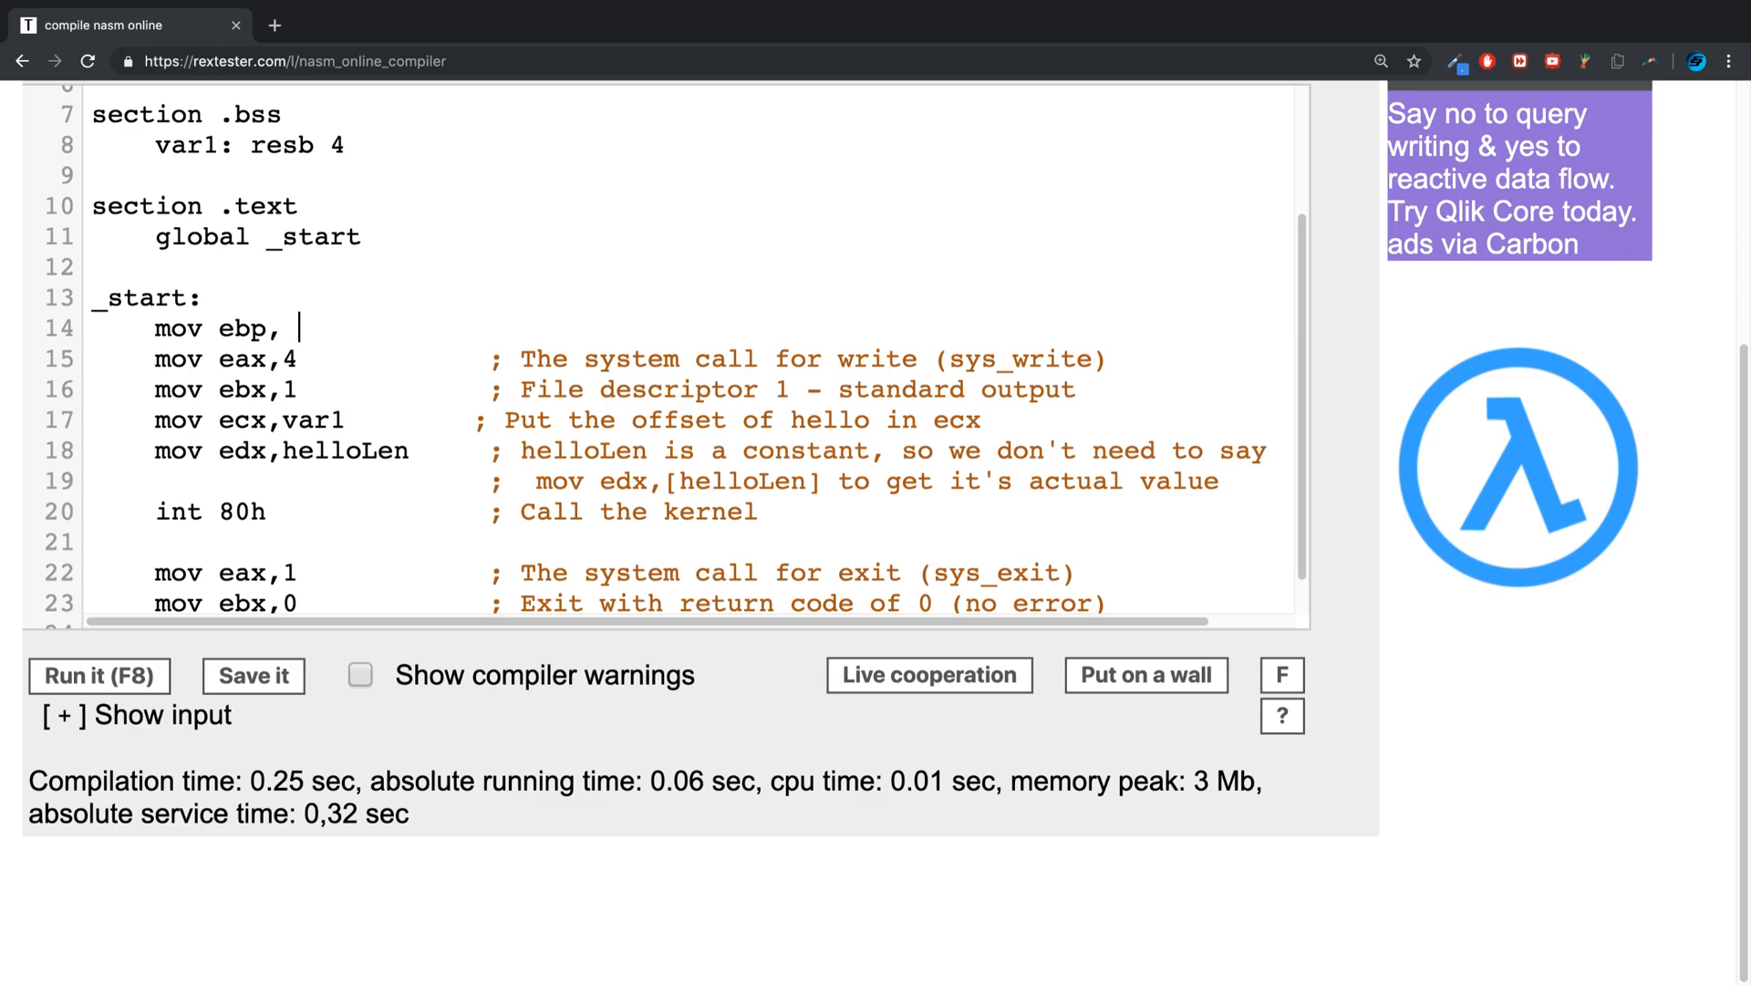
type("\"hi\"")
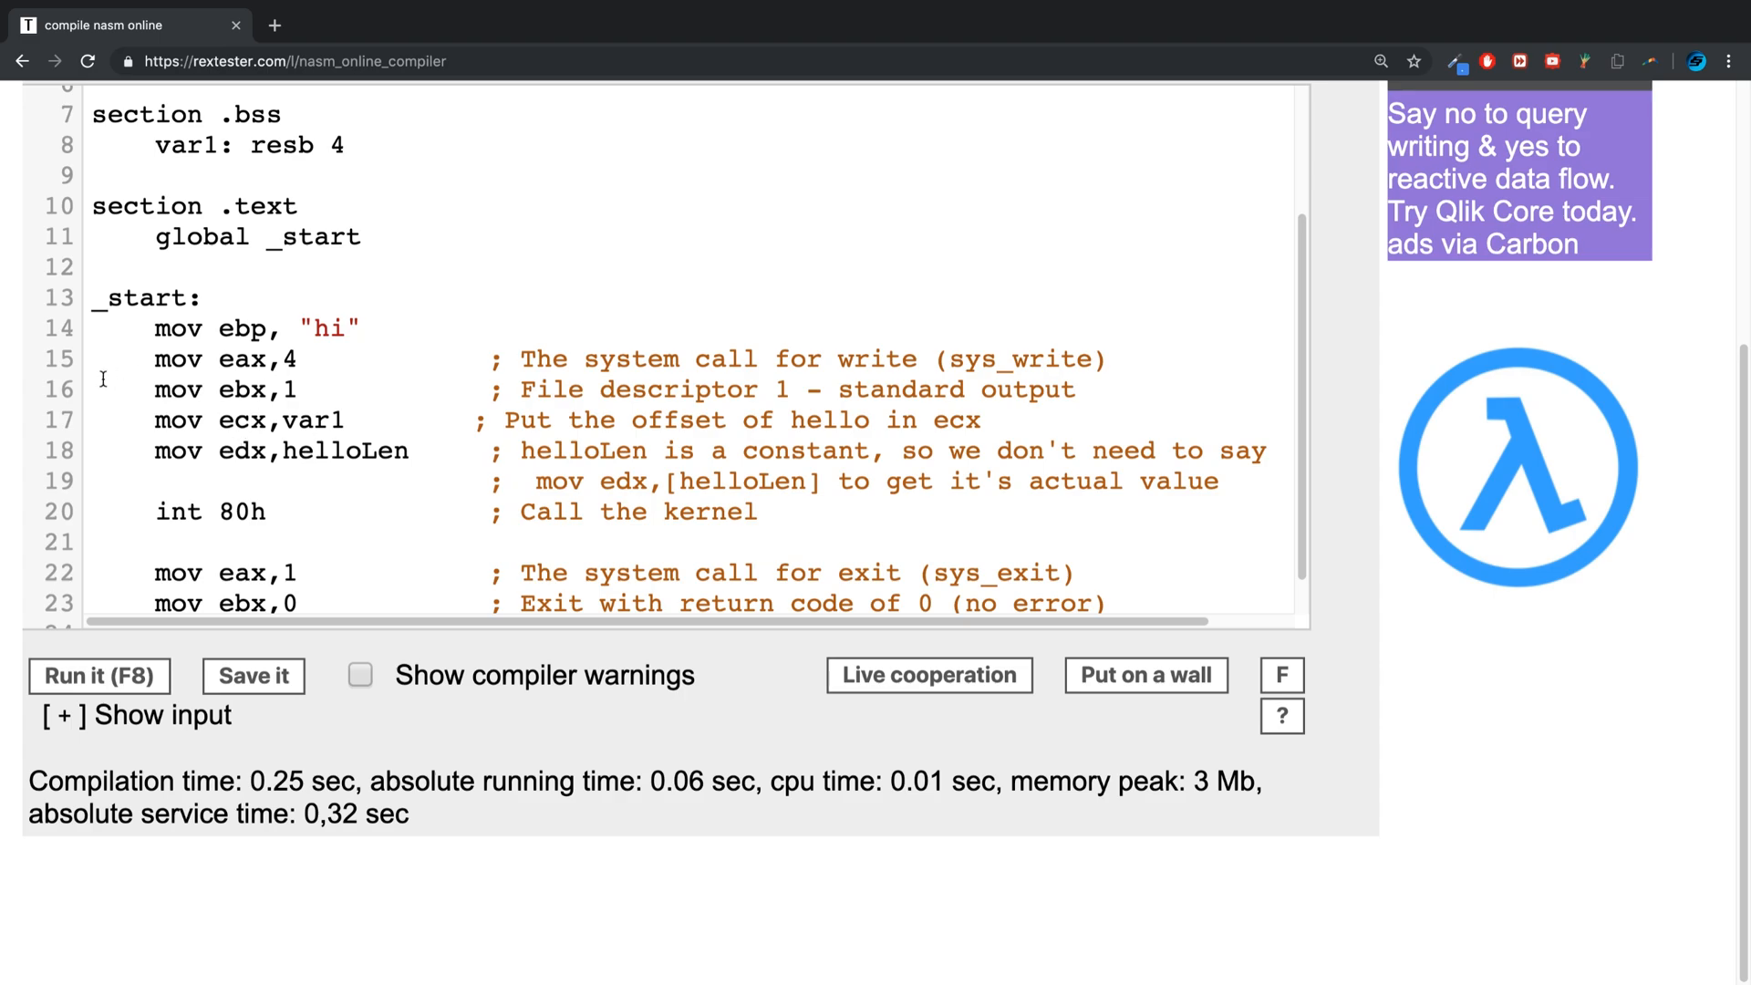
left_click(359, 327)
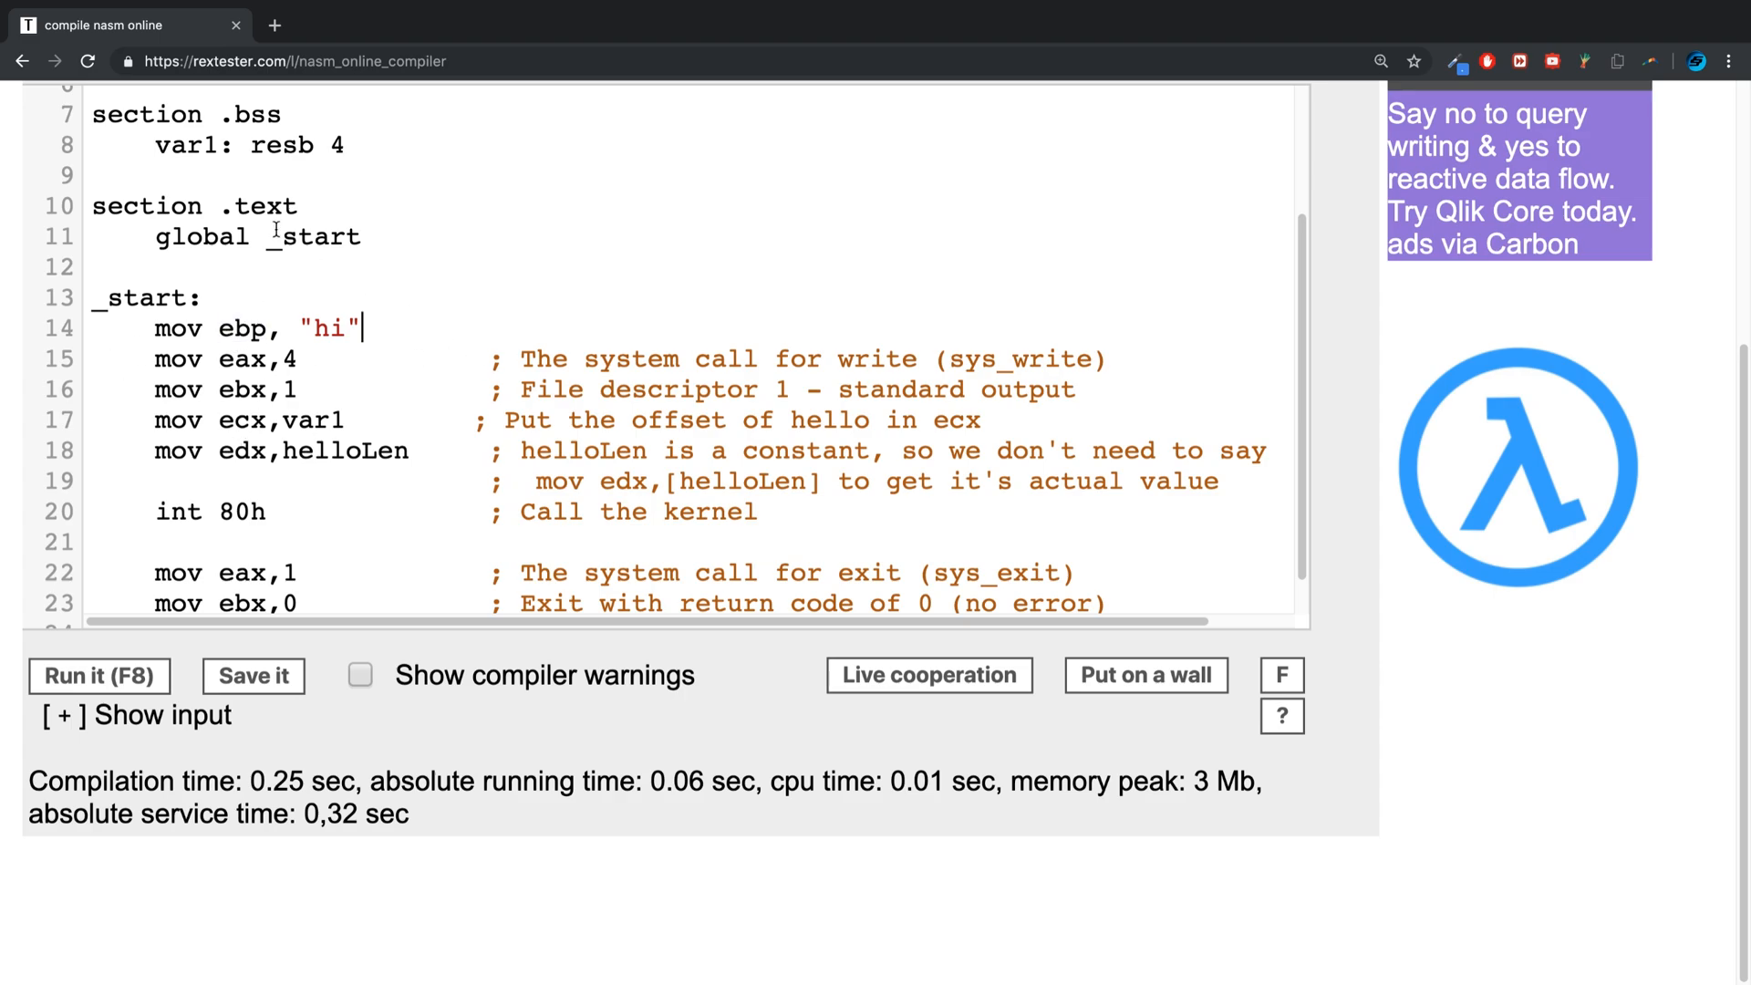
key("Enter")
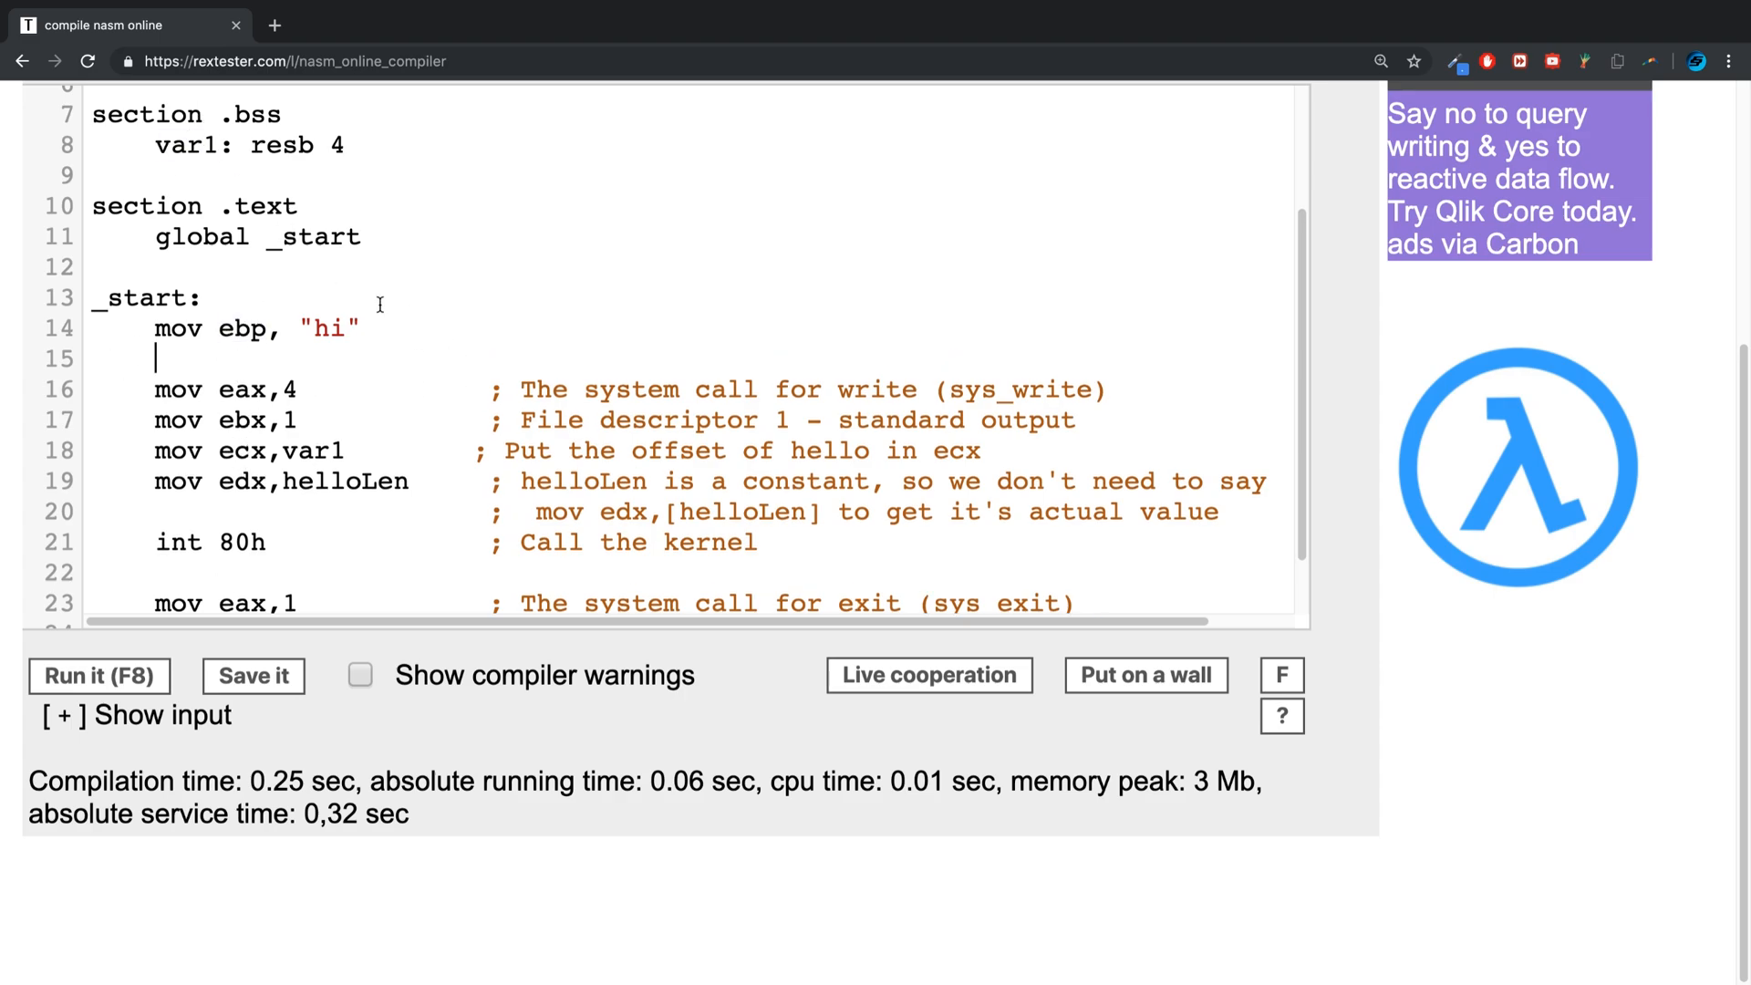
Add 'mov [var1], ebp' and run the program, which prints hi
type("mov")
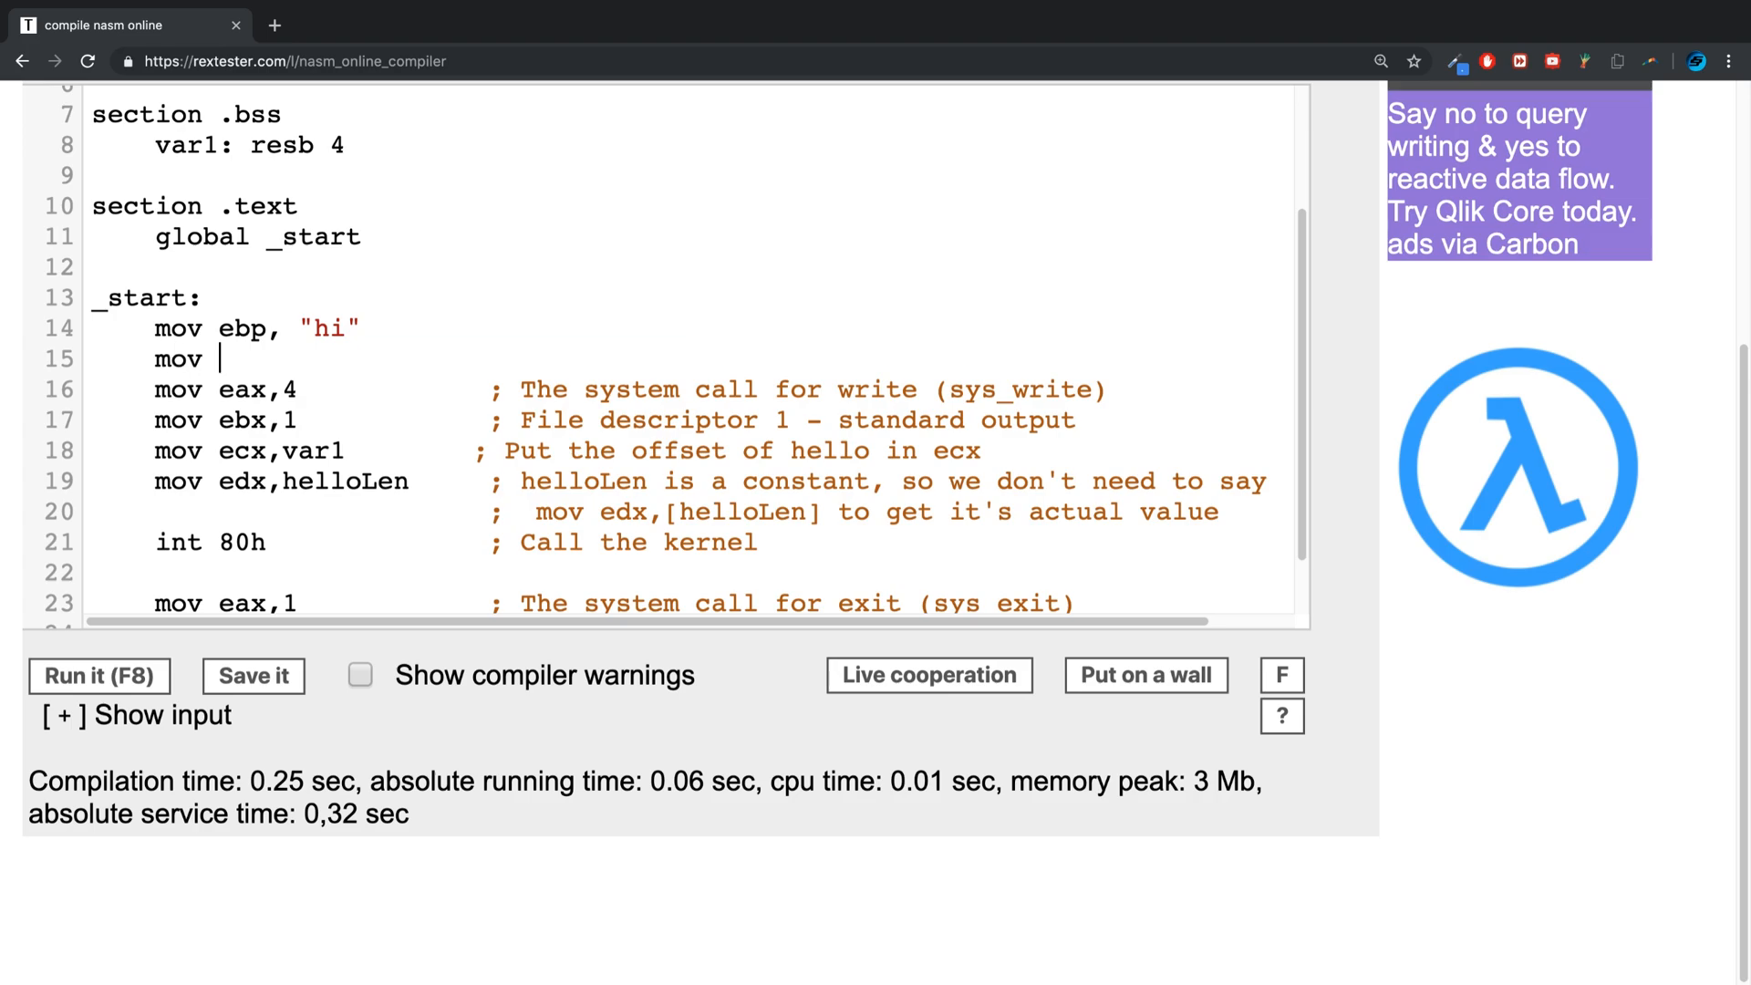
type("[var1]")
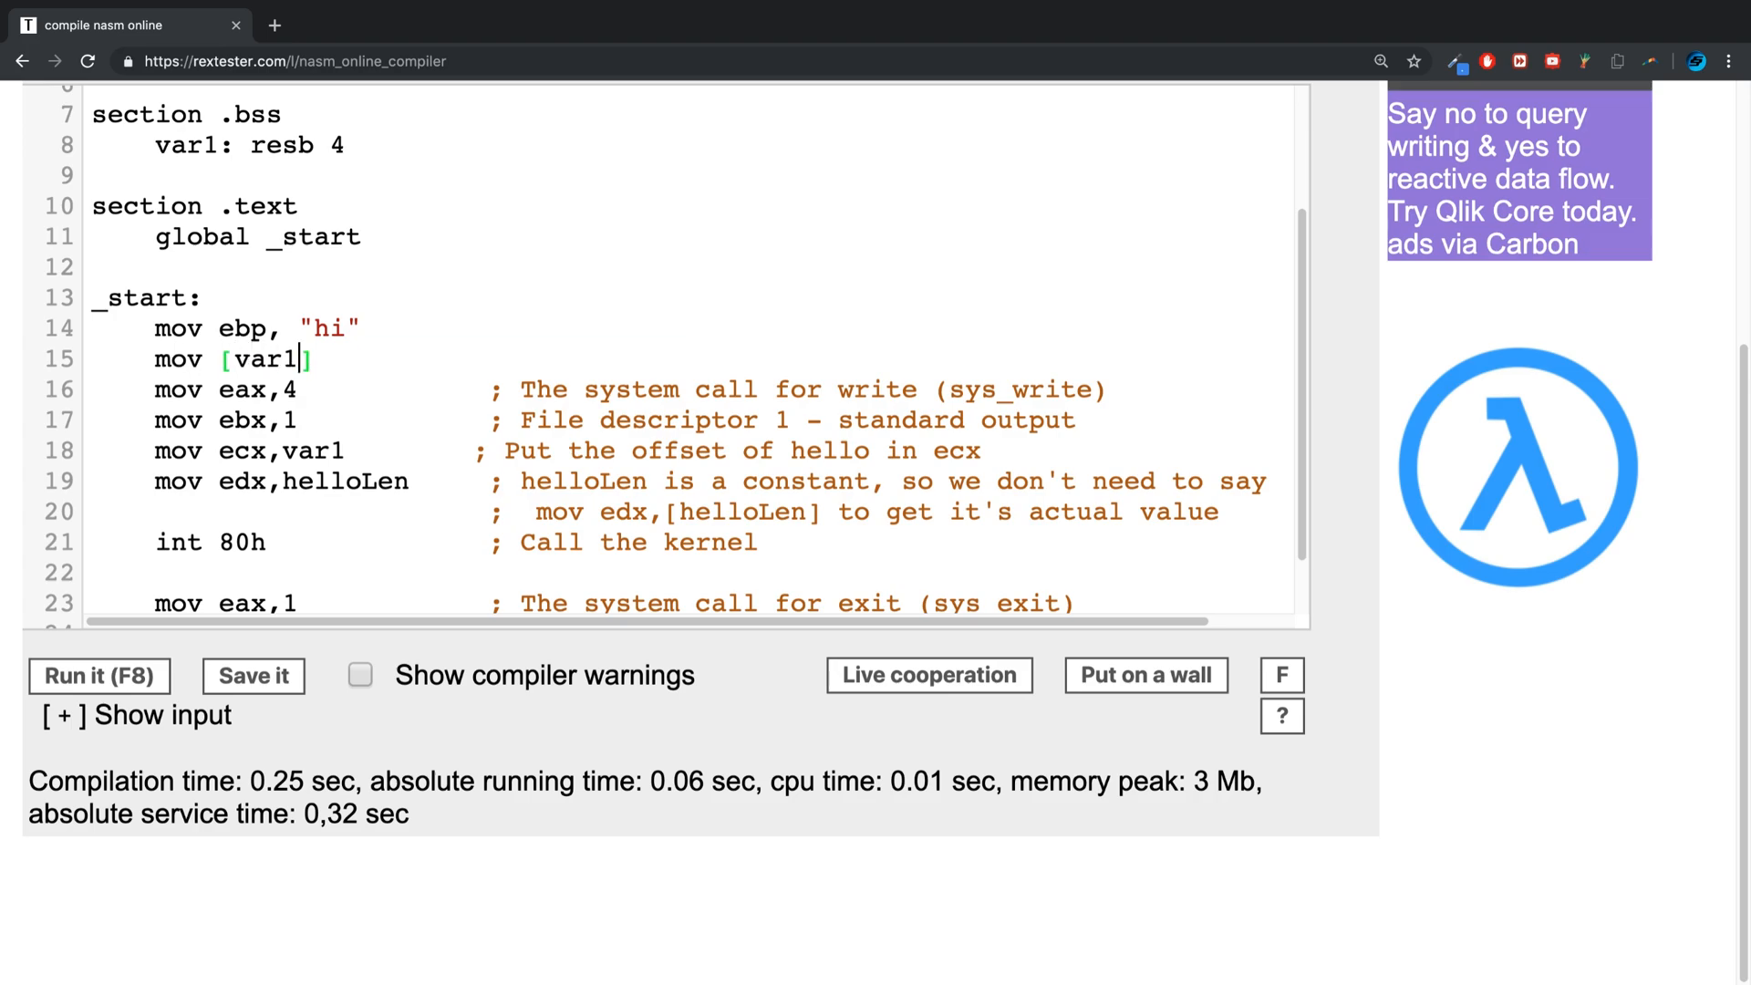
type(", e")
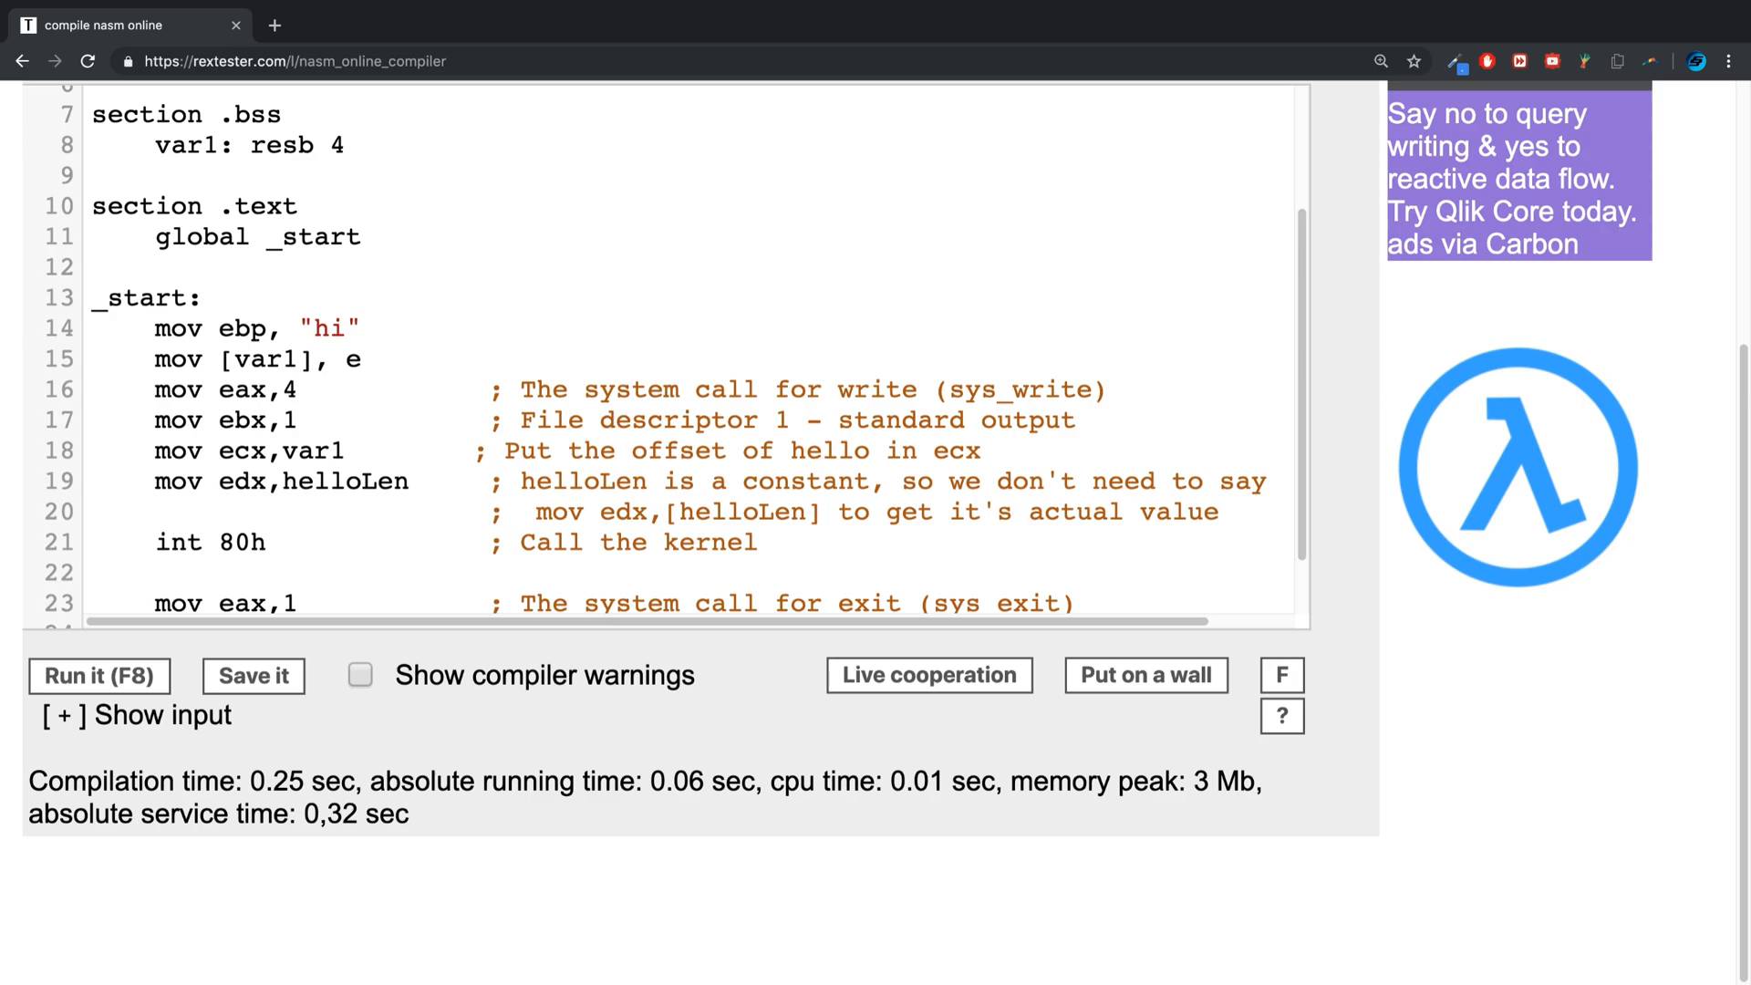
type("bp")
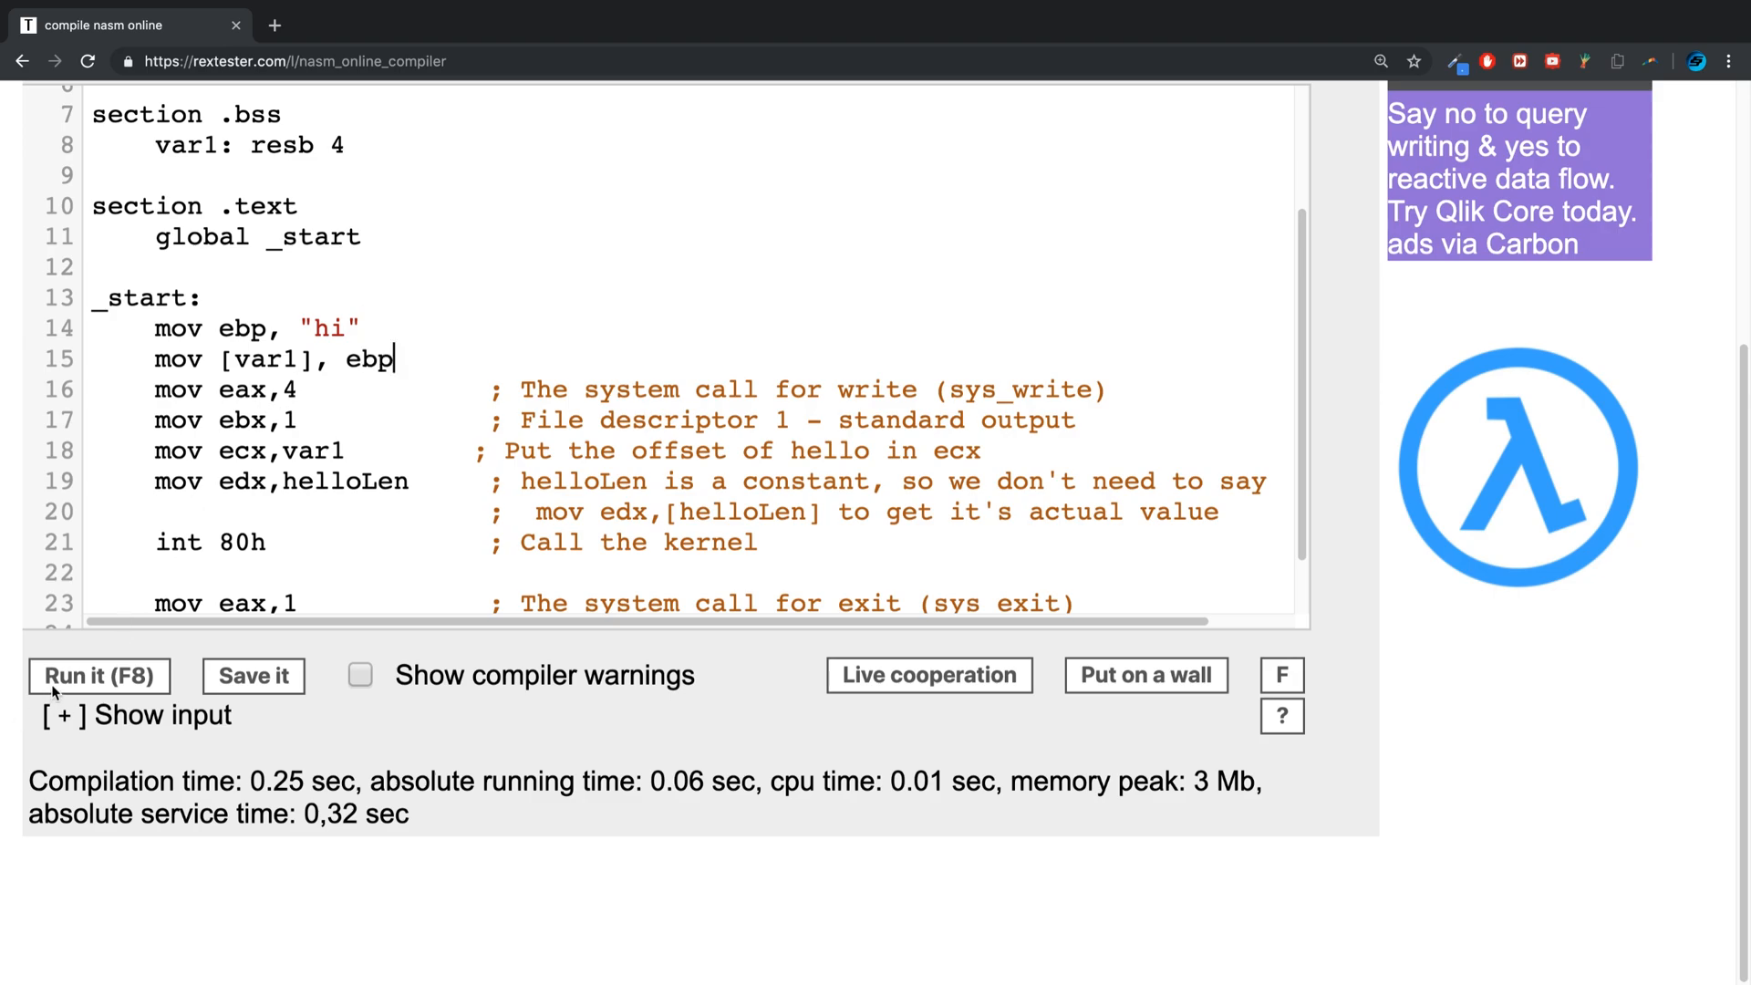
left_click(98, 676)
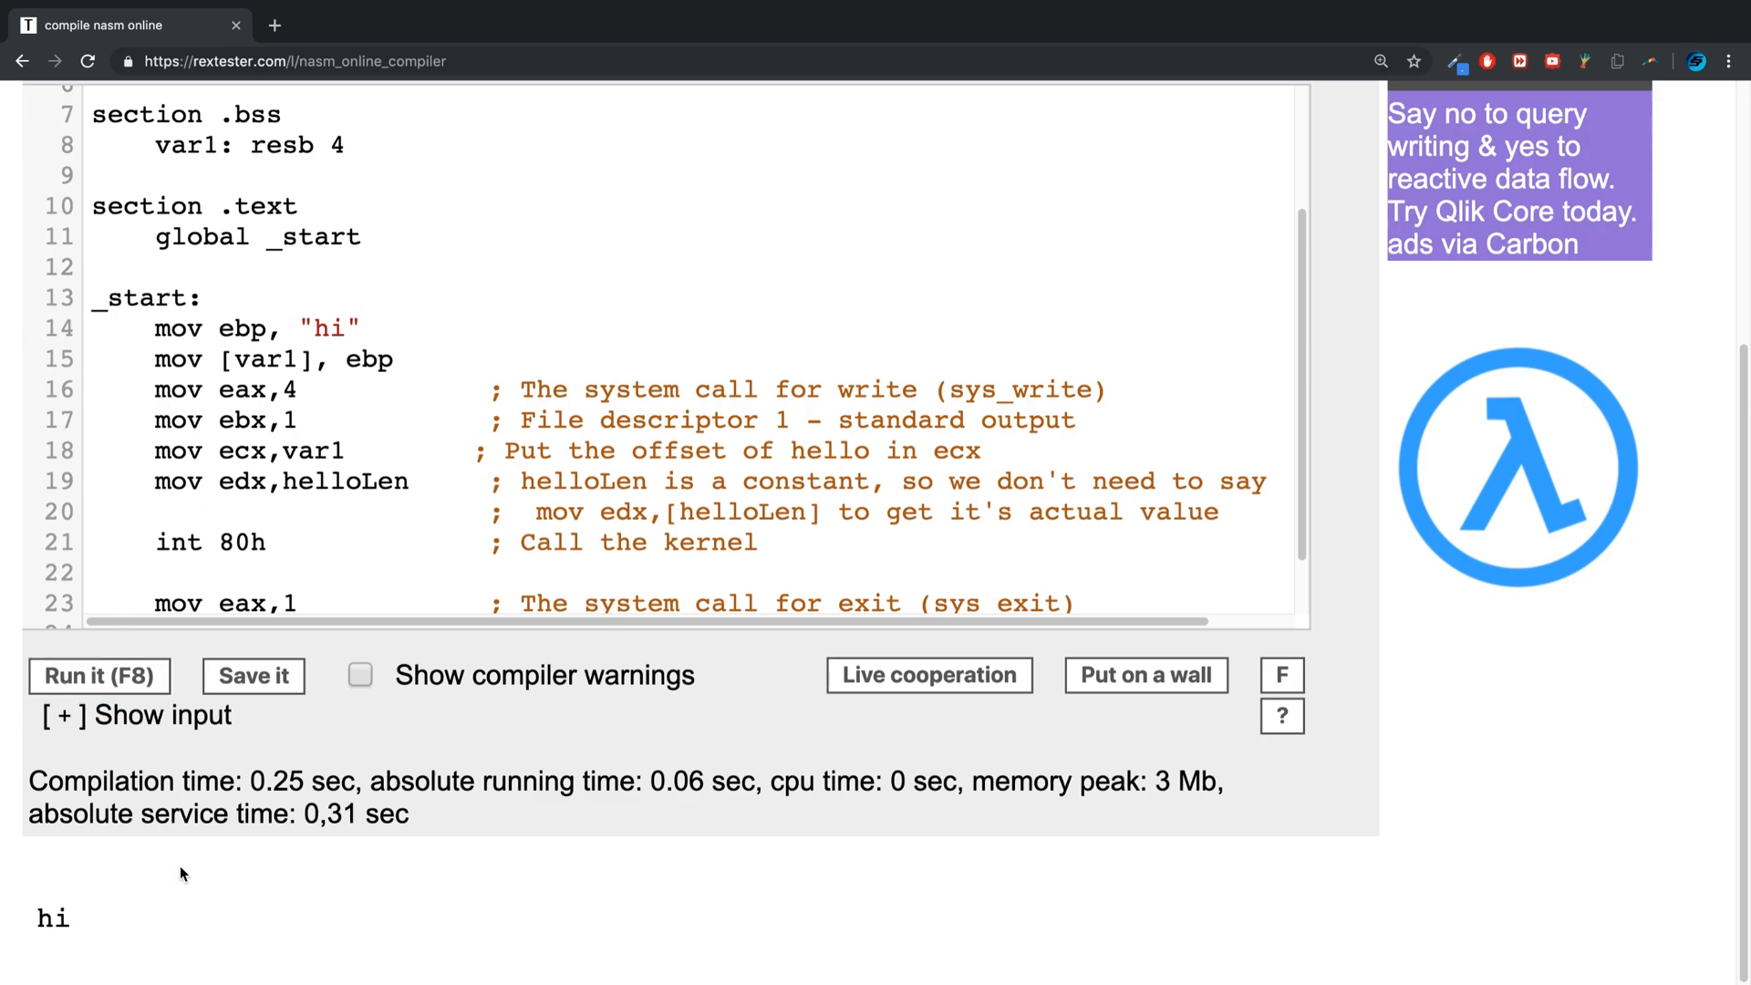